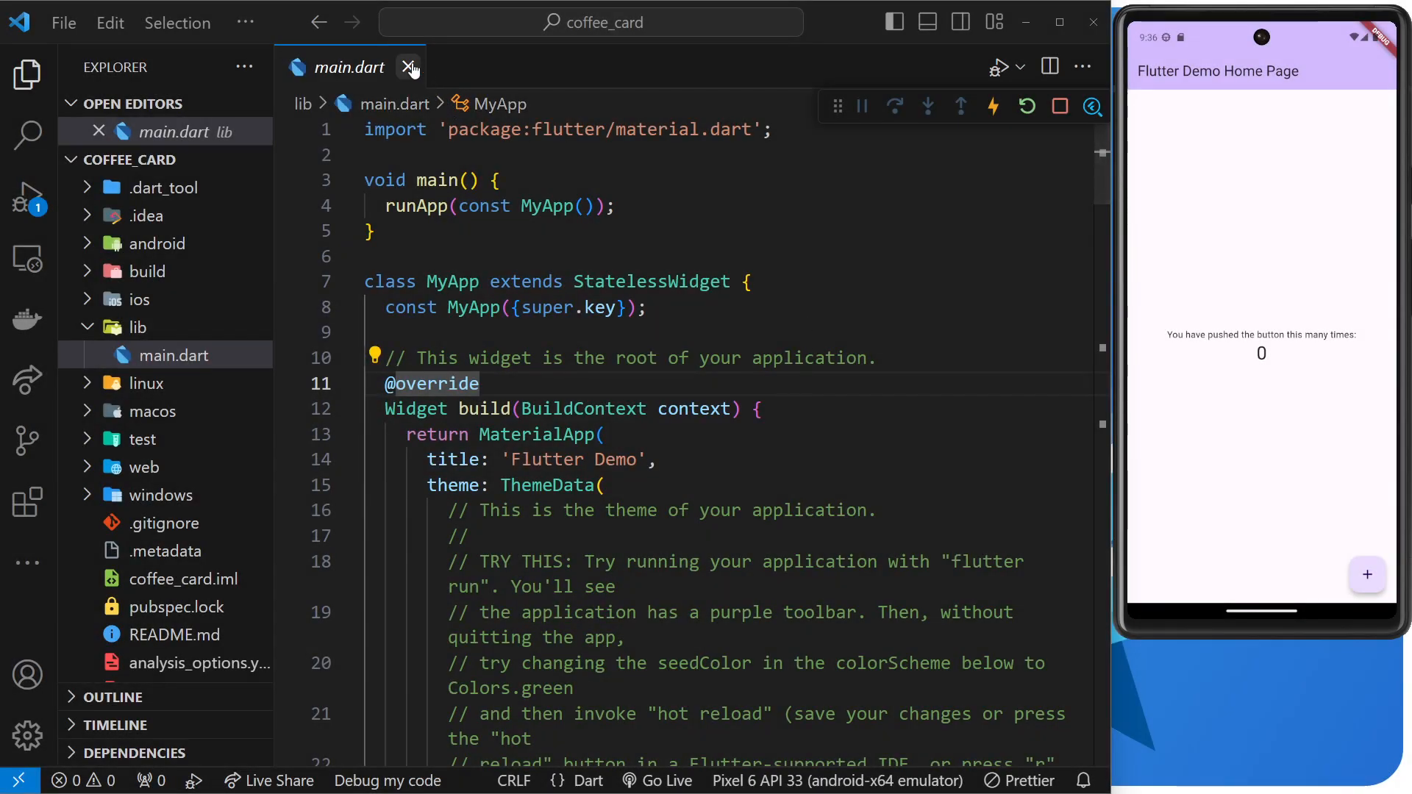
Close main.dart, leaving the empty editor and collapsed coffee_card tree
{"action": "left_click", "coordinate": [409, 66]}
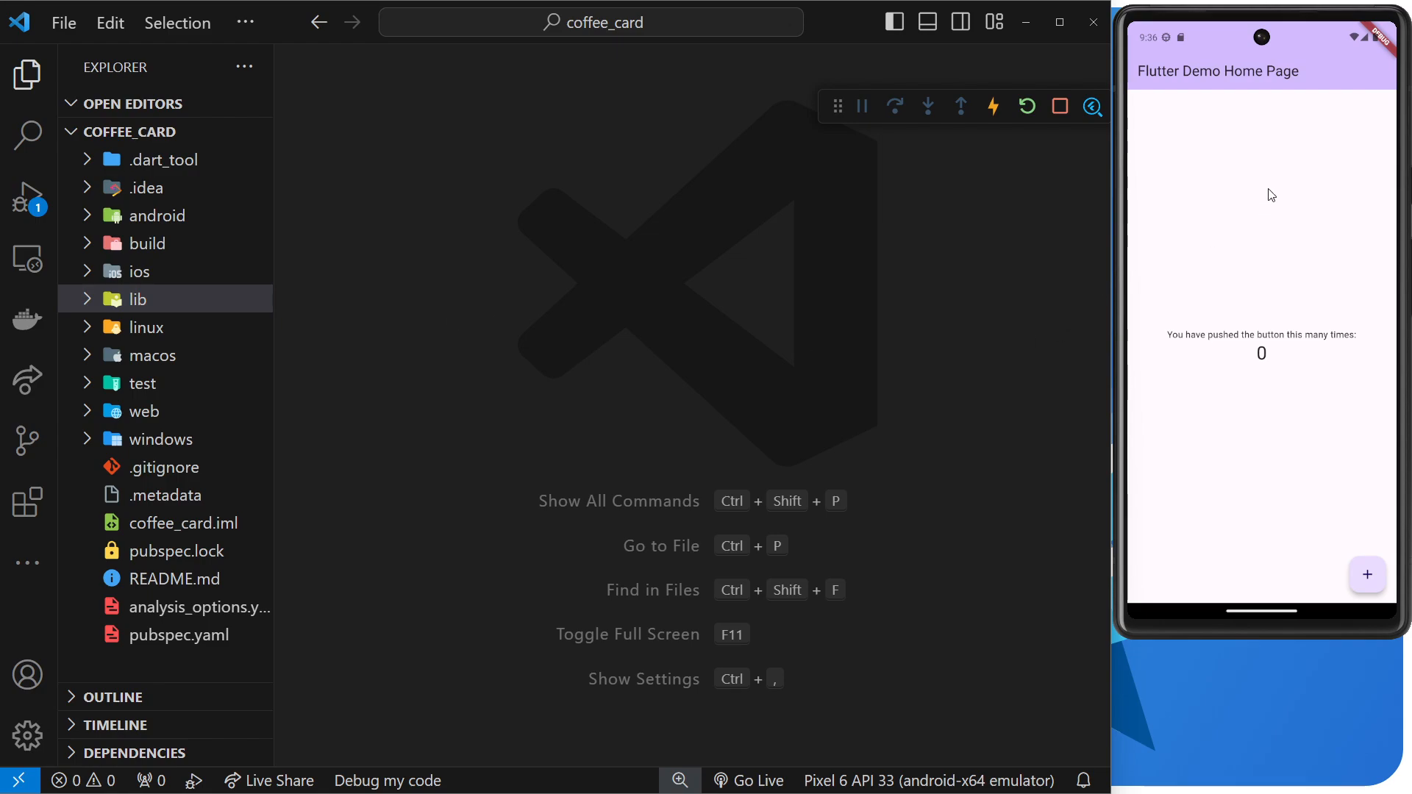
{"action": "mouse_move", "coordinate": [863, 217]}
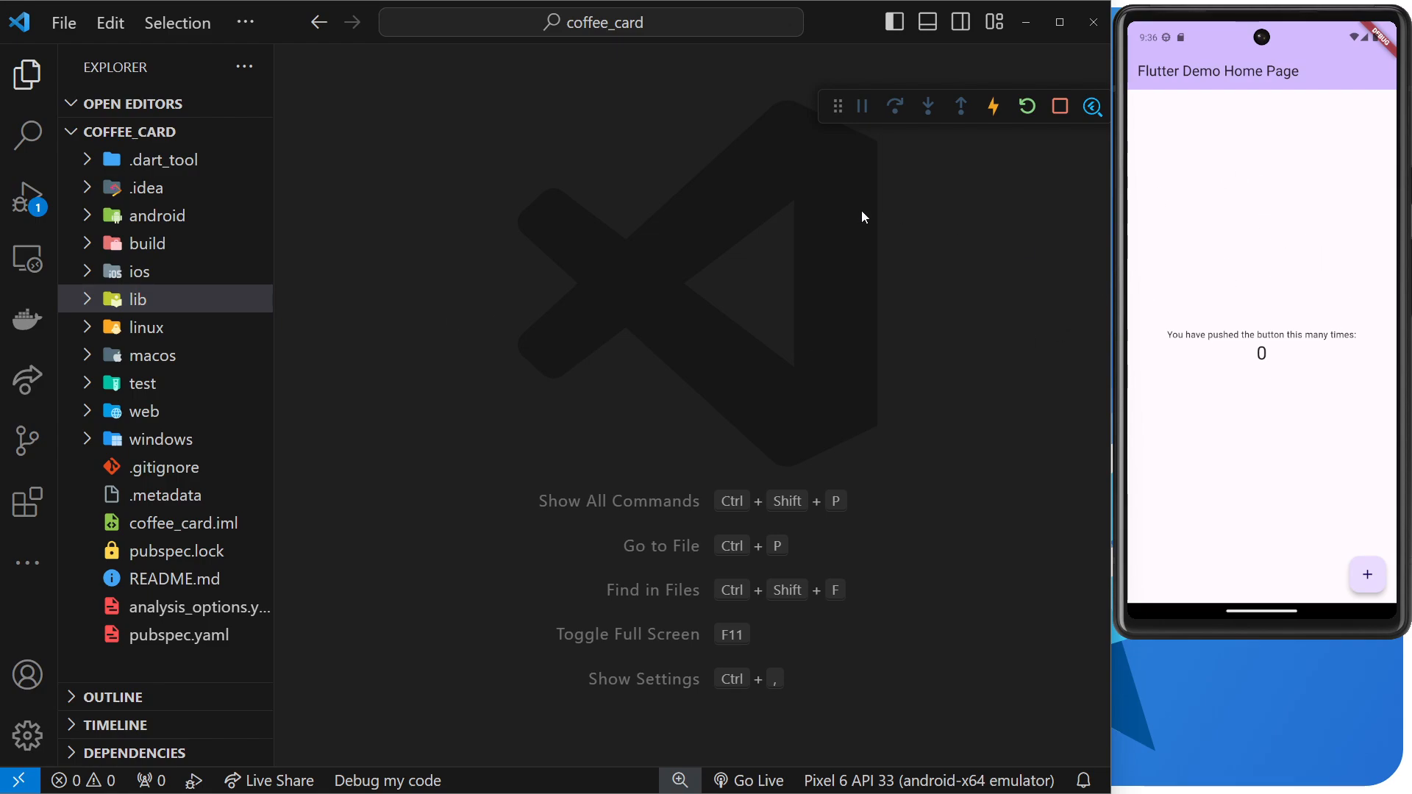
{"action": "mouse_move", "coordinate": [796, 191]}
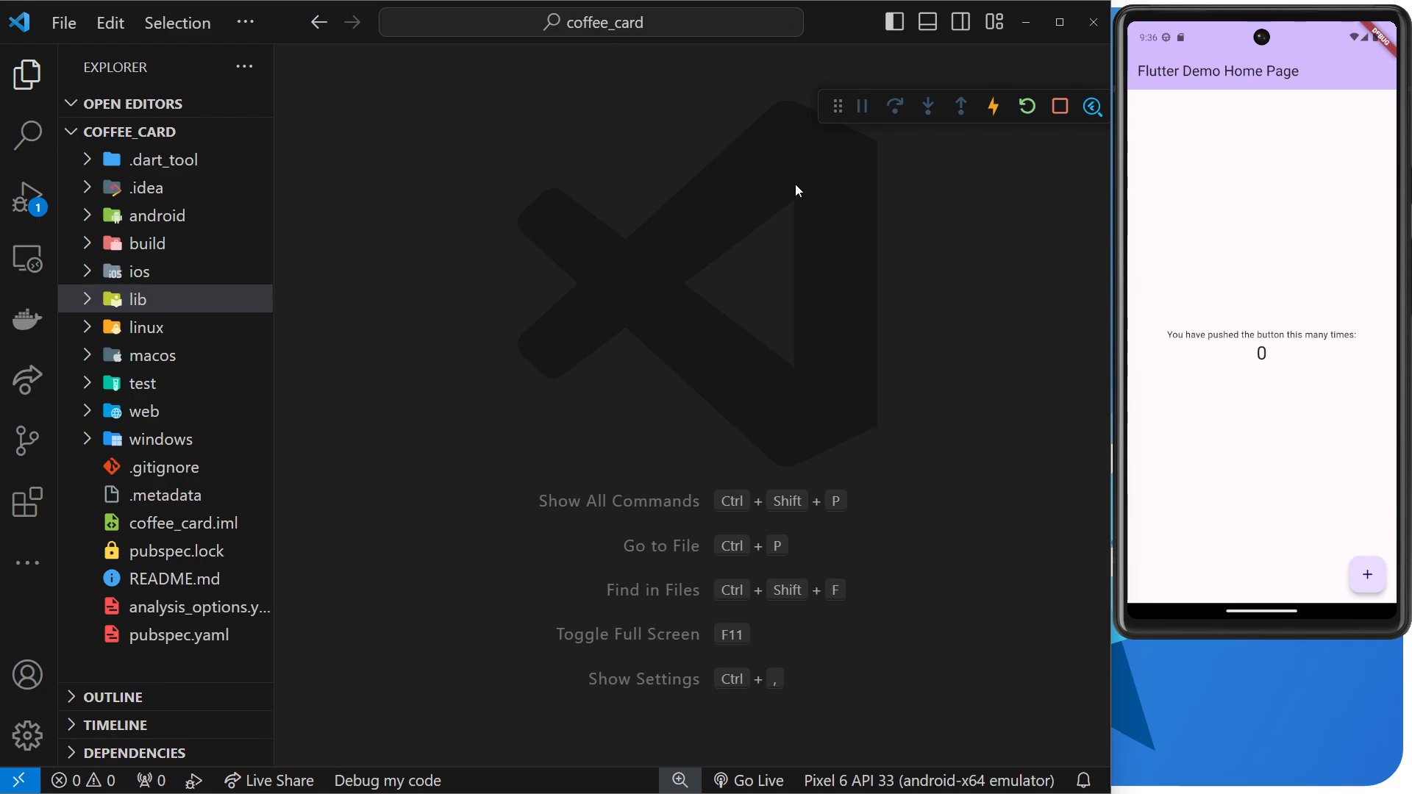
{"action": "mouse_move", "coordinate": [166, 635]}
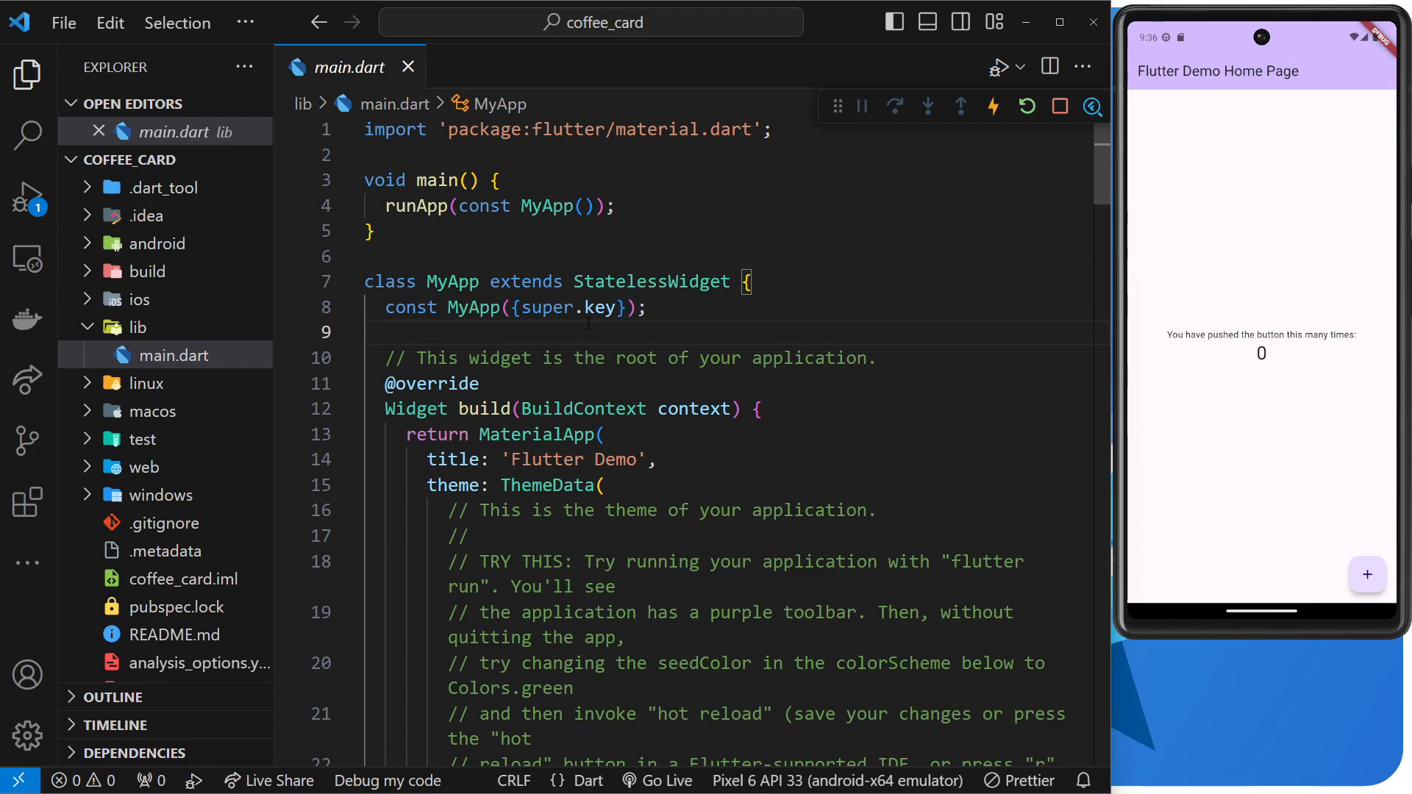
Scroll main.dart down to the setState _counter increment and the build method (lines 63–81)
{"action": "scroll", "scroll_direction": "down", "scroll_amount": 3}
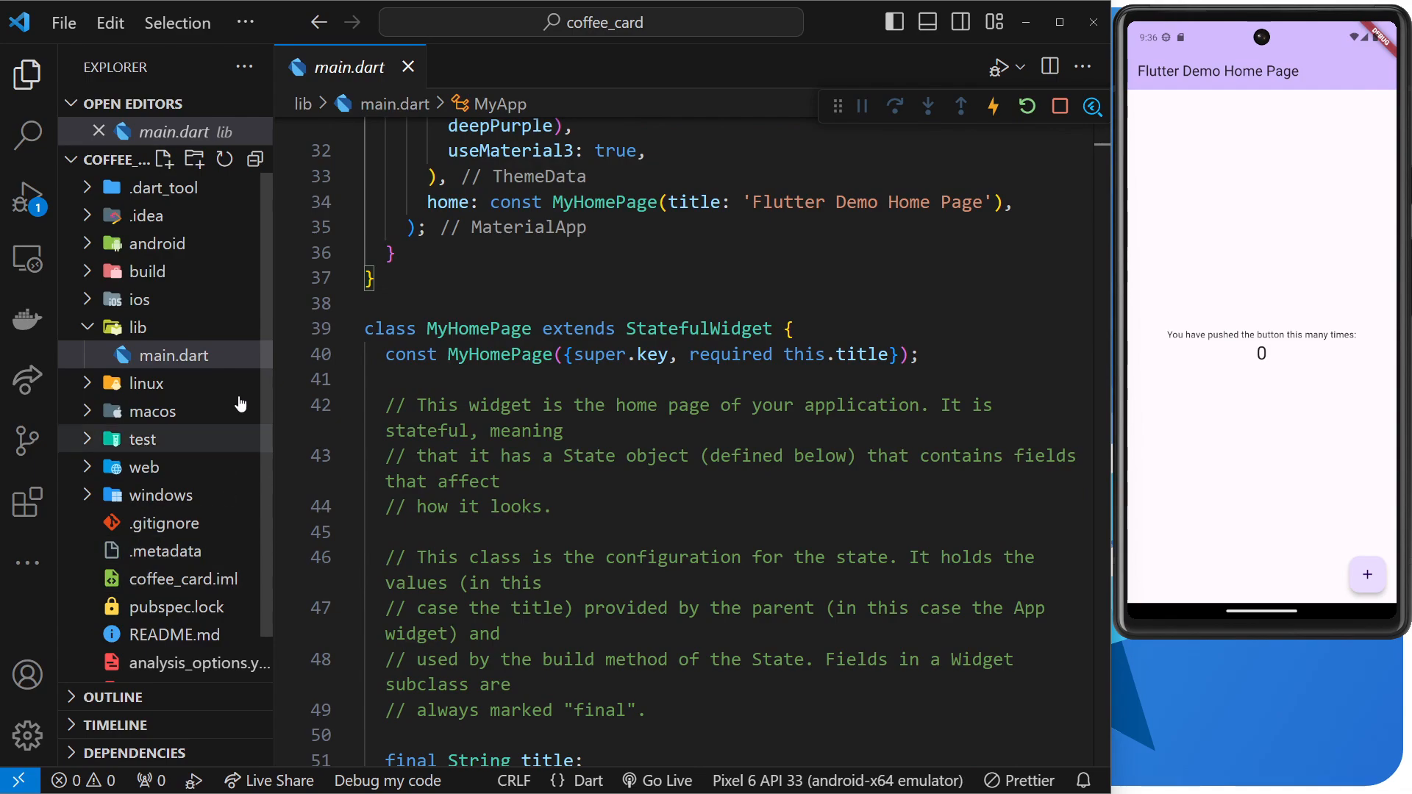
{"action": "scroll", "scroll_direction": "down", "scroll_amount": 3}
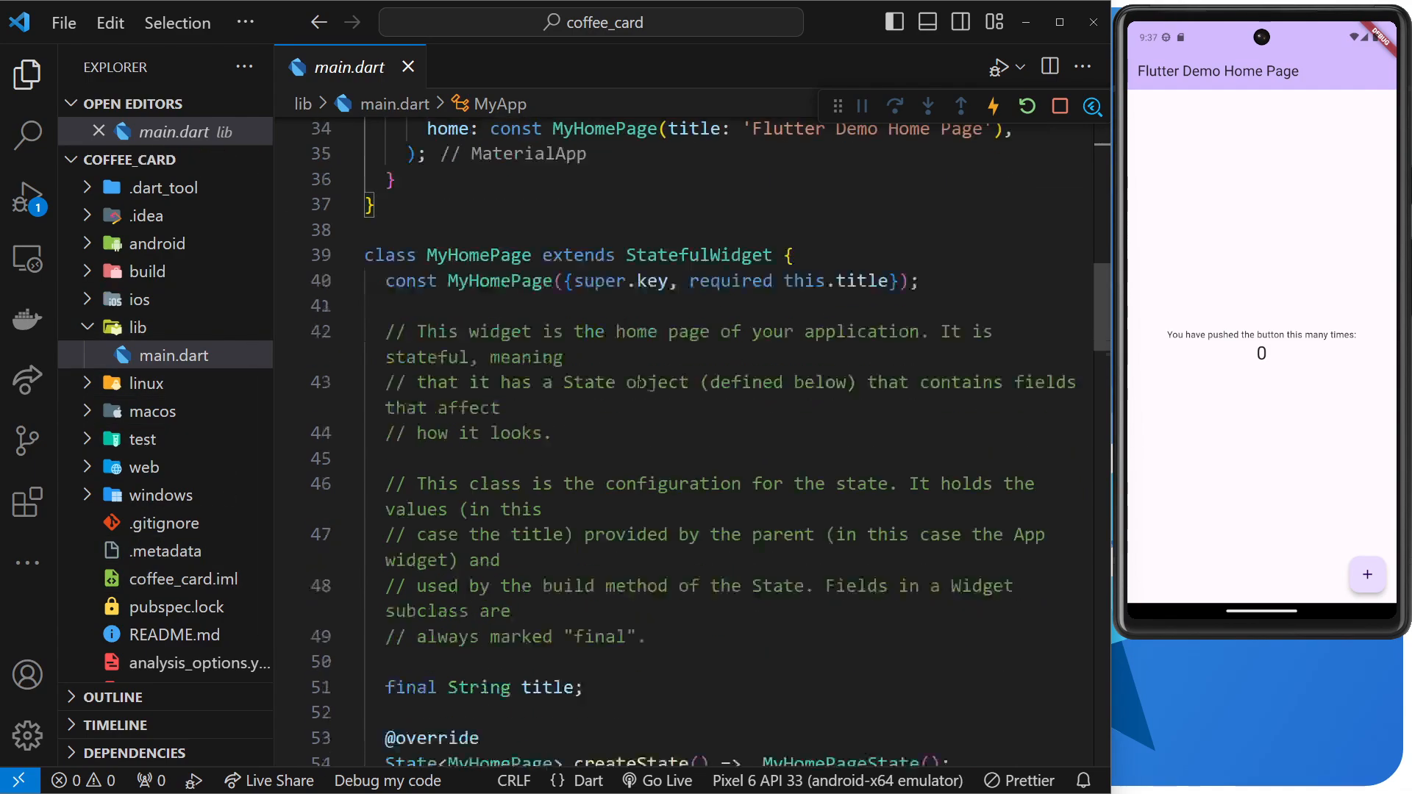
{"action": "scroll", "scroll_direction": "down", "scroll_amount": 3}
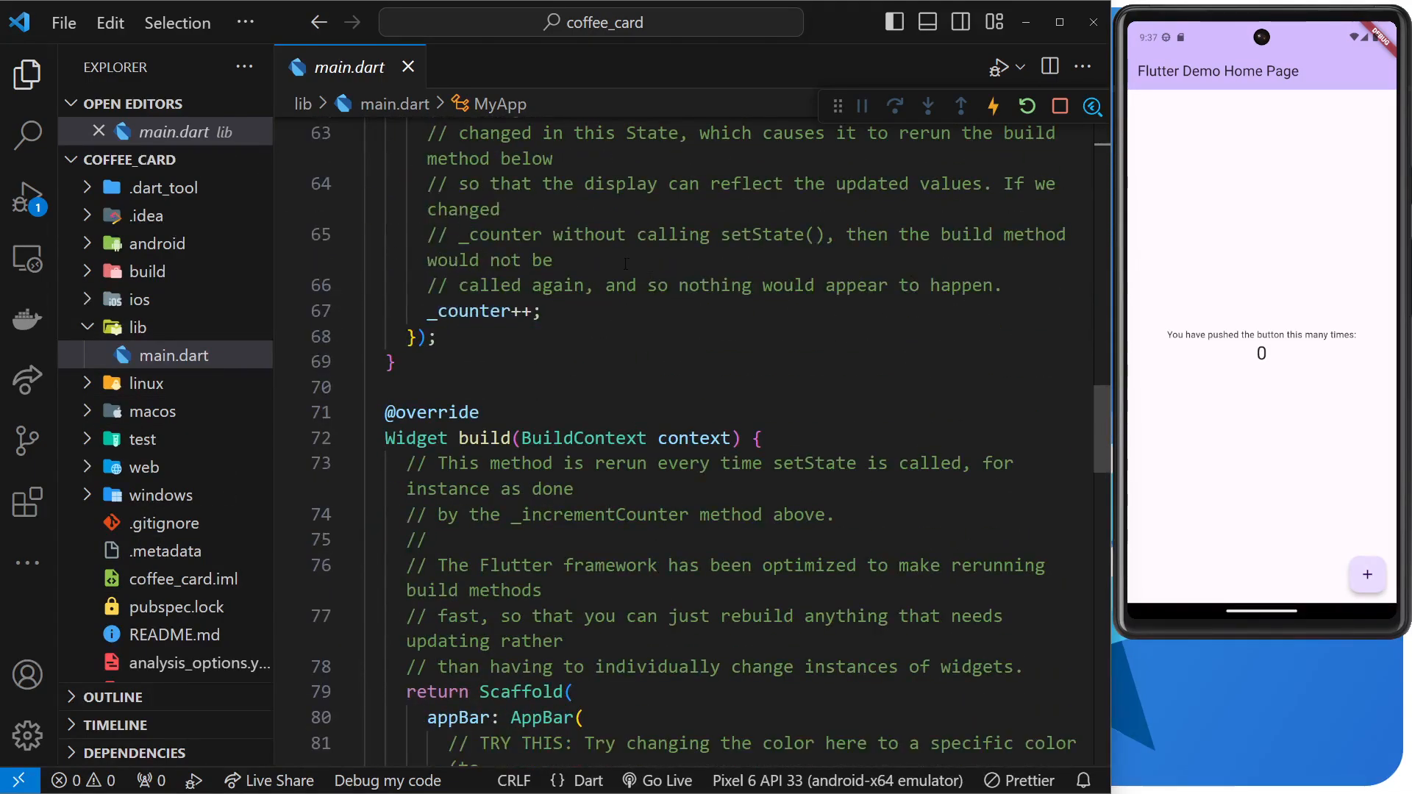
{"action": "mouse_move", "coordinate": [186, 335]}
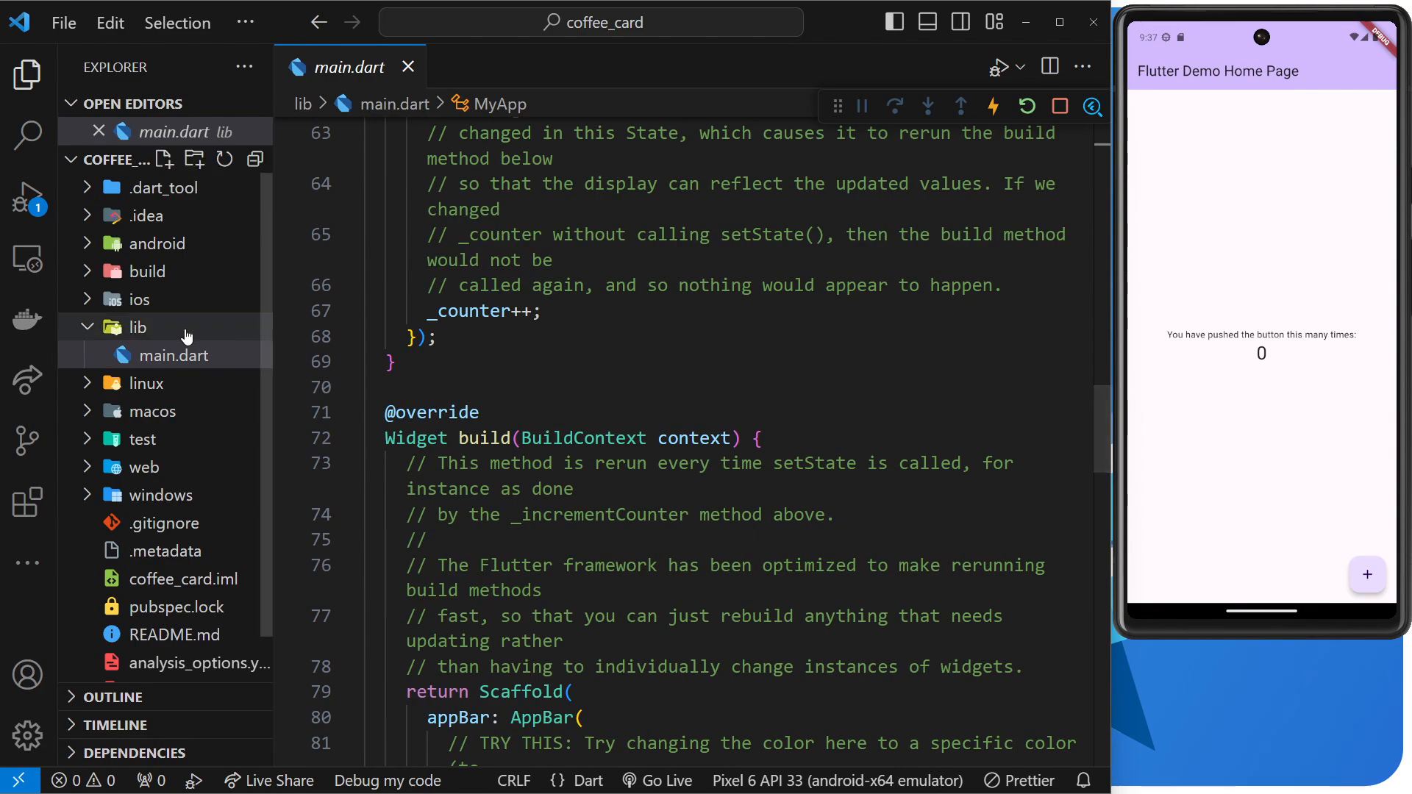
{"action": "left_click", "coordinate": [407, 68]}
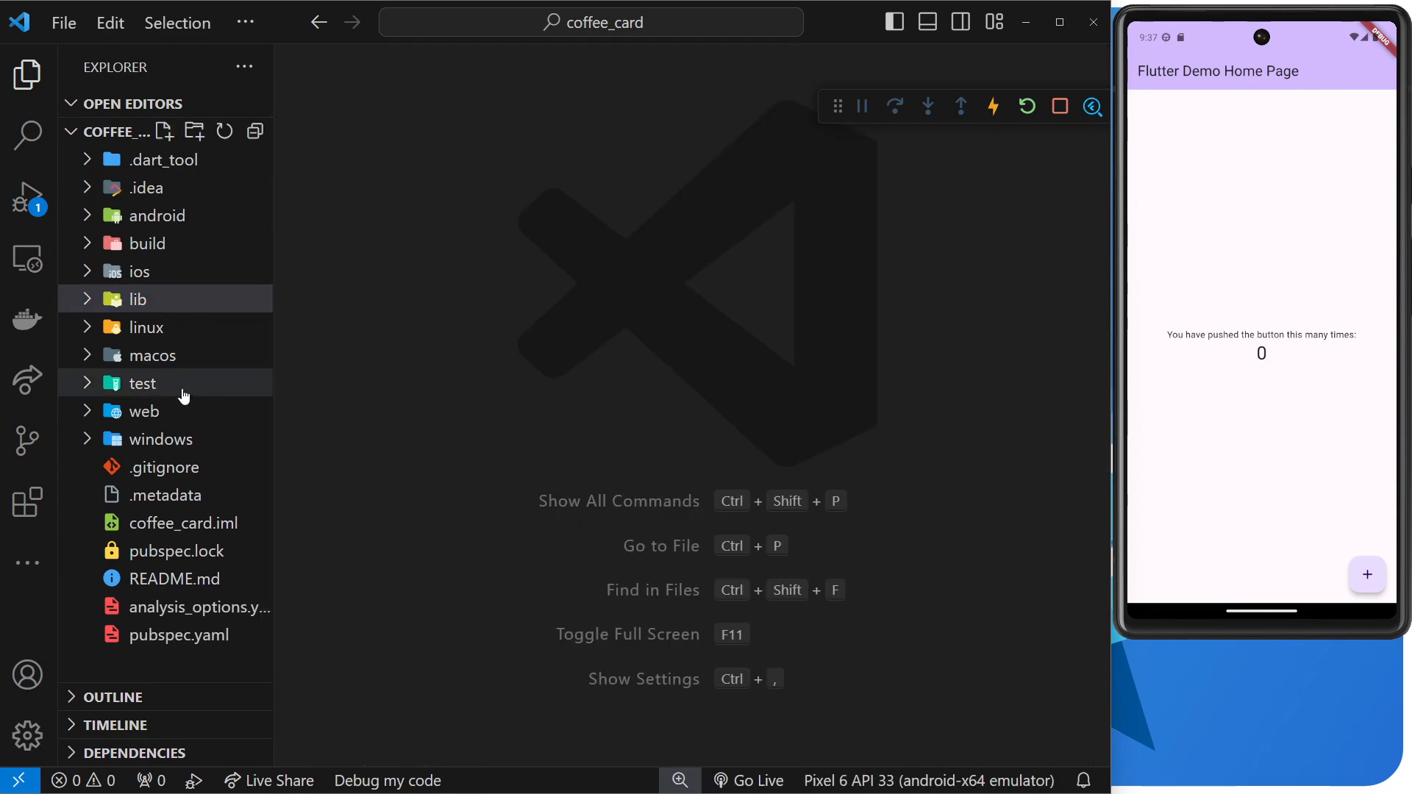
{"action": "mouse_move", "coordinate": [432, 359]}
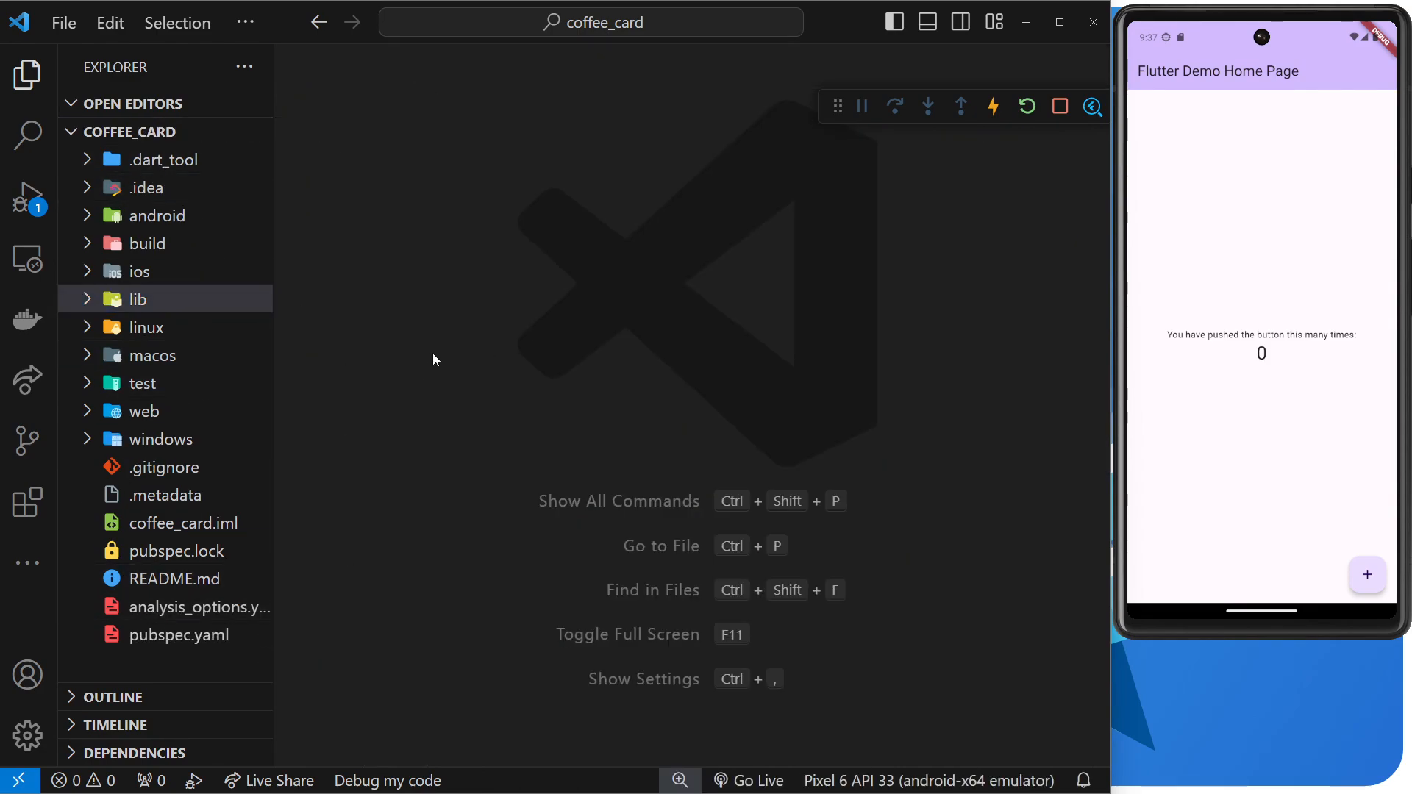
{"action": "mouse_move", "coordinate": [447, 379]}
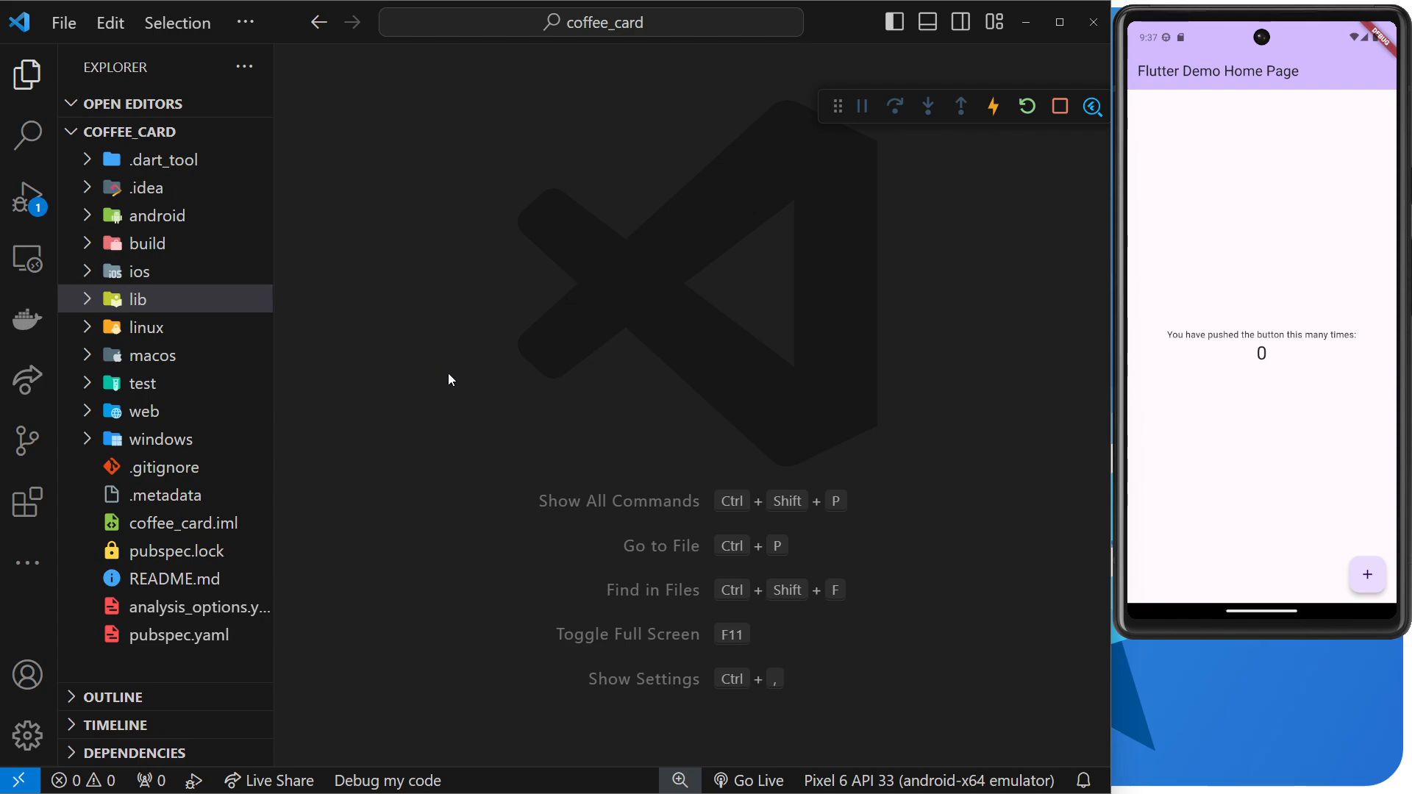
{"action": "left_click", "coordinate": [138, 298]}
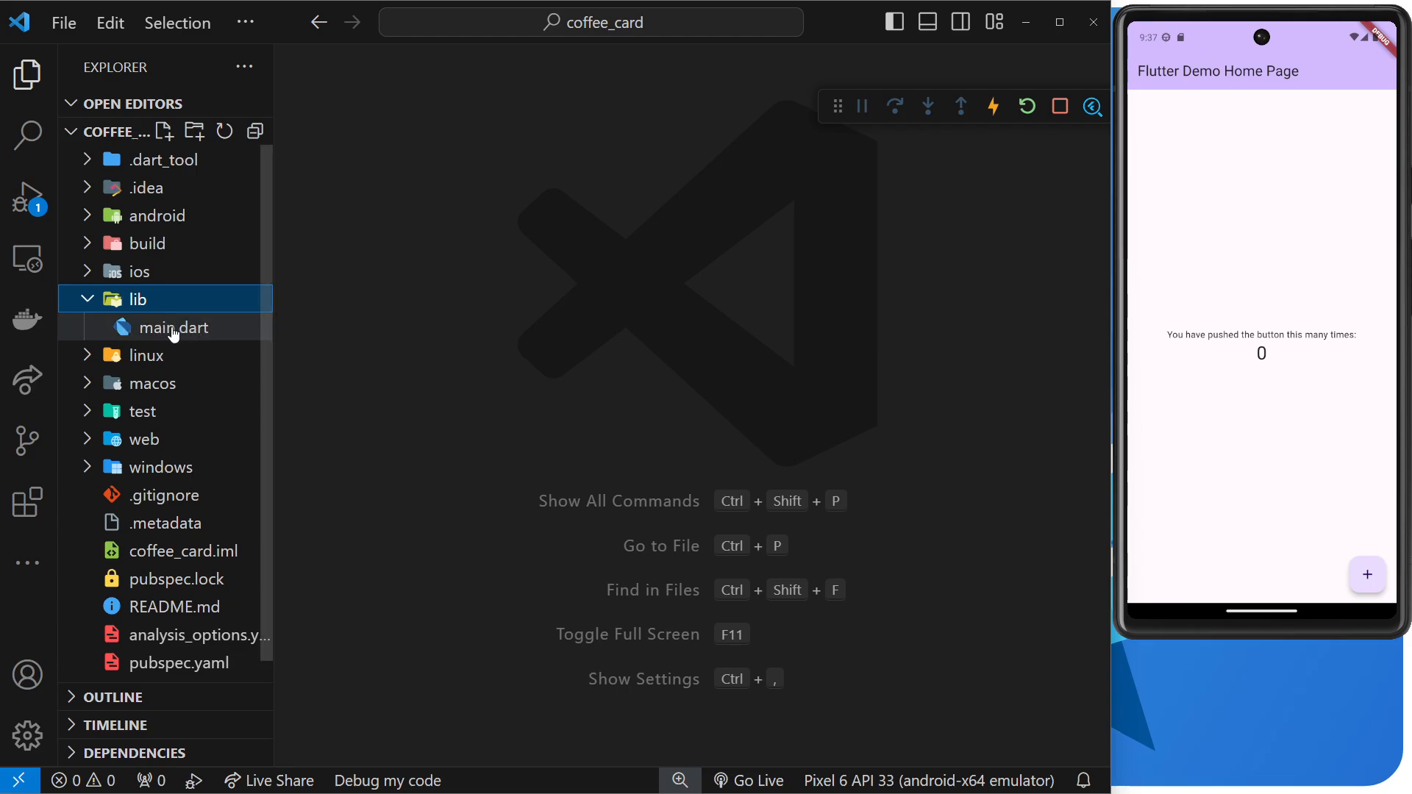
{"action": "mouse_move", "coordinate": [190, 340]}
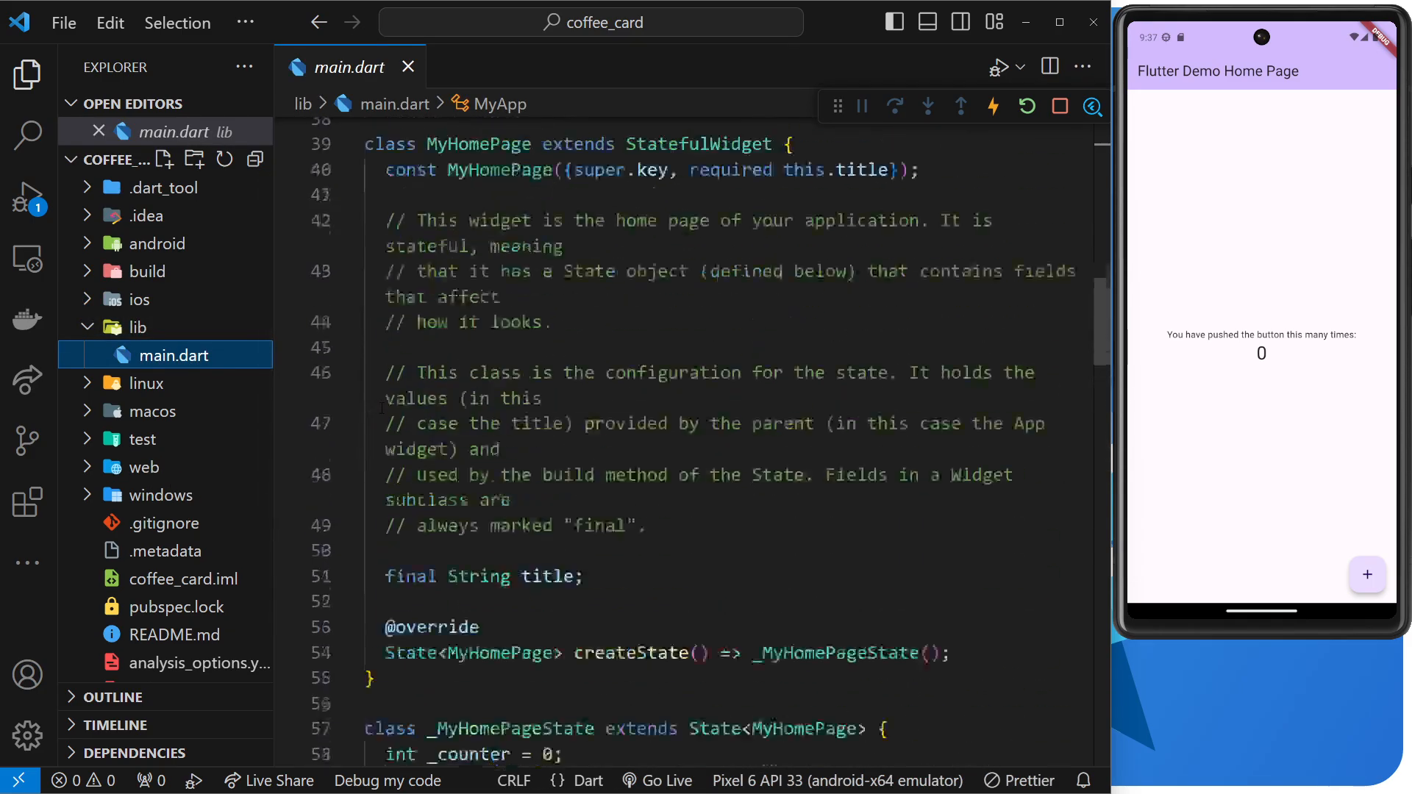
Scroll to the top of main.dart and highlight the main() function's runApp call
{"action": "scroll", "scroll_direction": "up", "scroll_amount": 3}
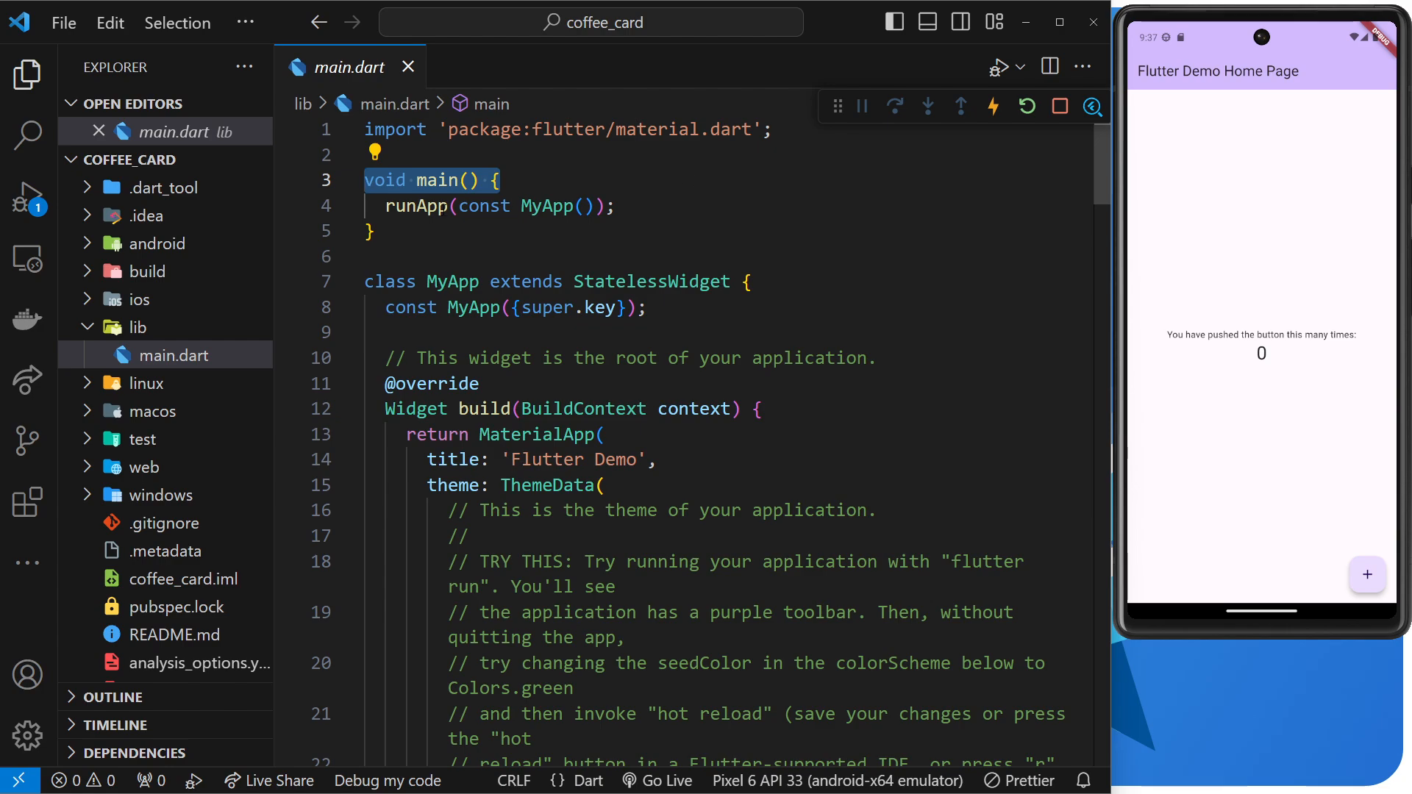
{"action": "mouse_move", "coordinate": [416, 206]}
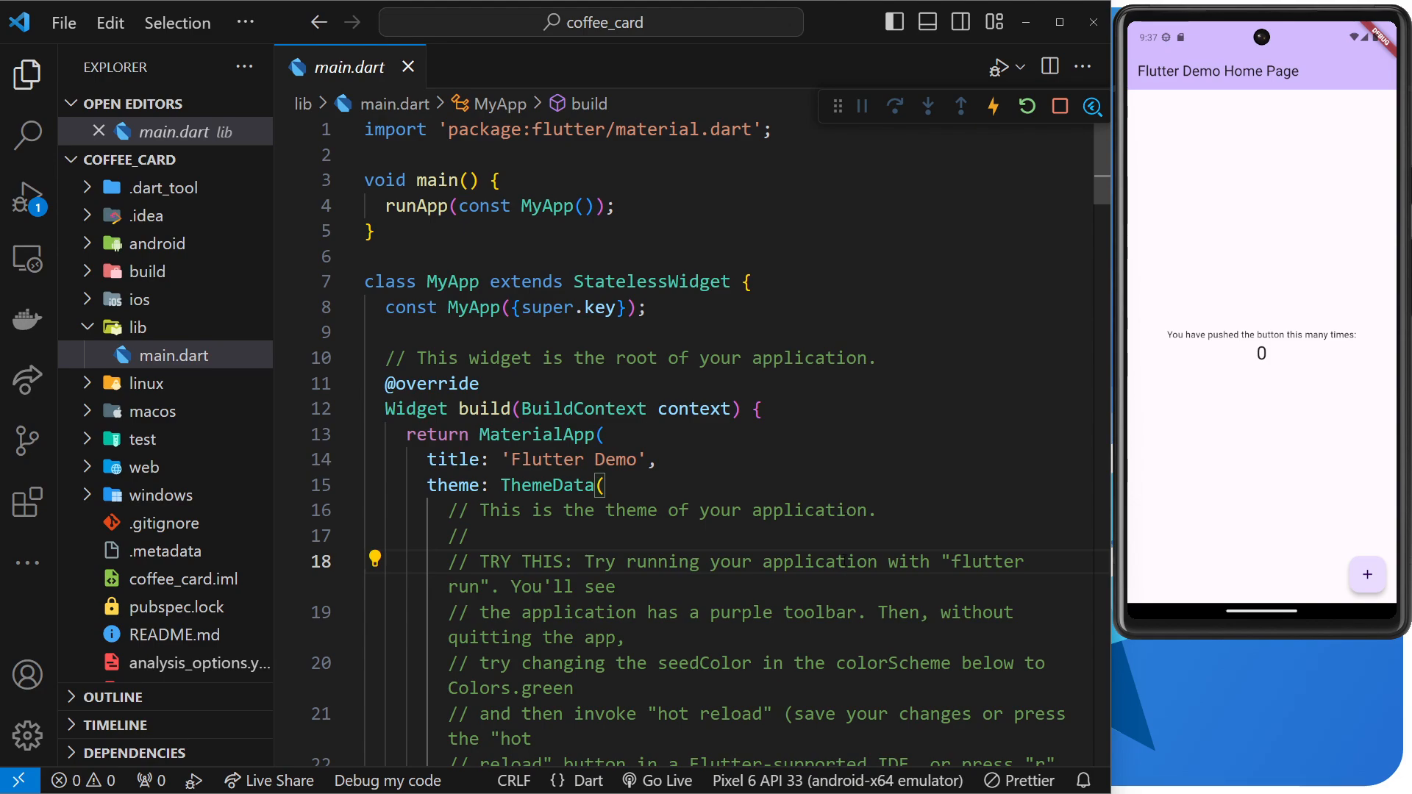
{"action": "double_click", "coordinate": [548, 206]}
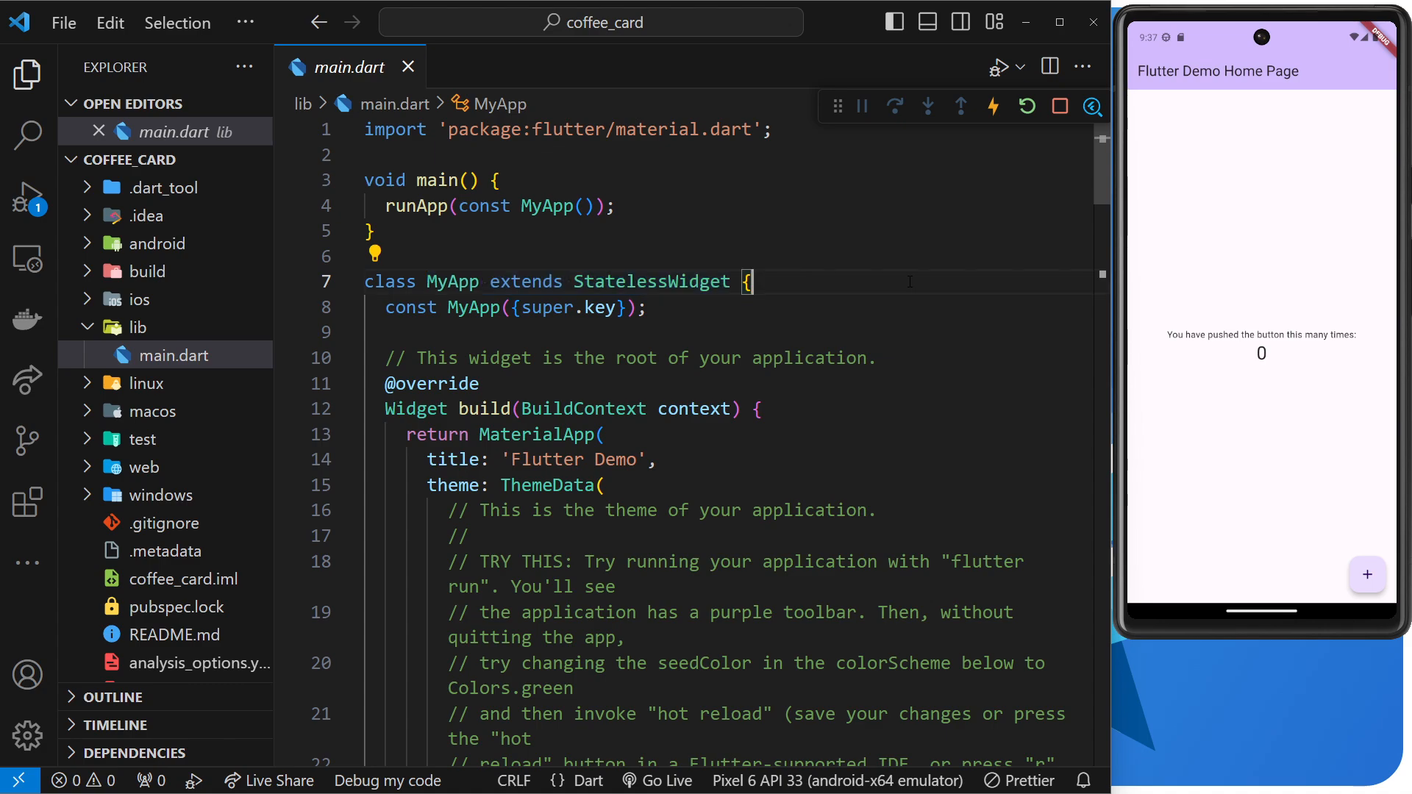
{"action": "mouse_move", "coordinate": [650, 281]}
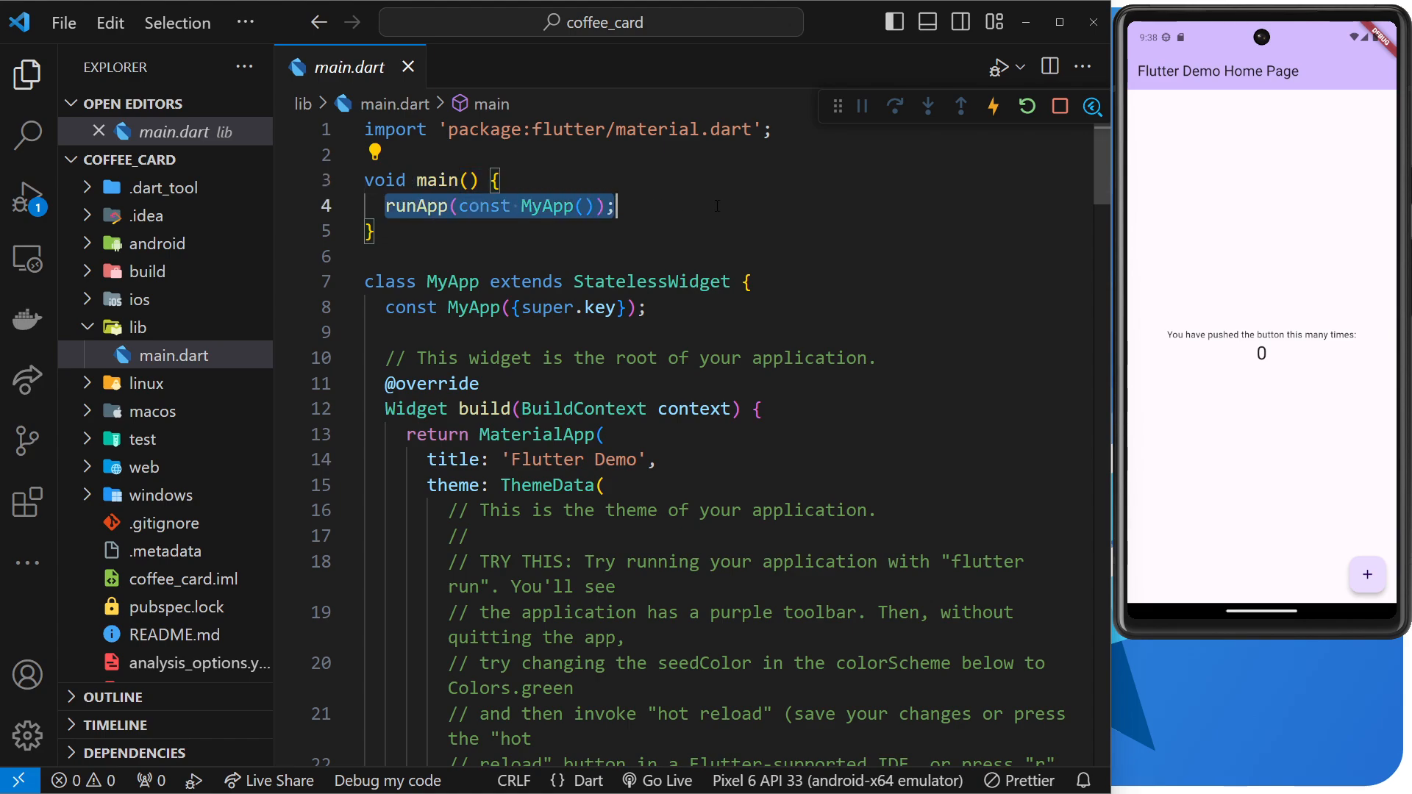
{"action": "left_click", "coordinate": [929, 231]}
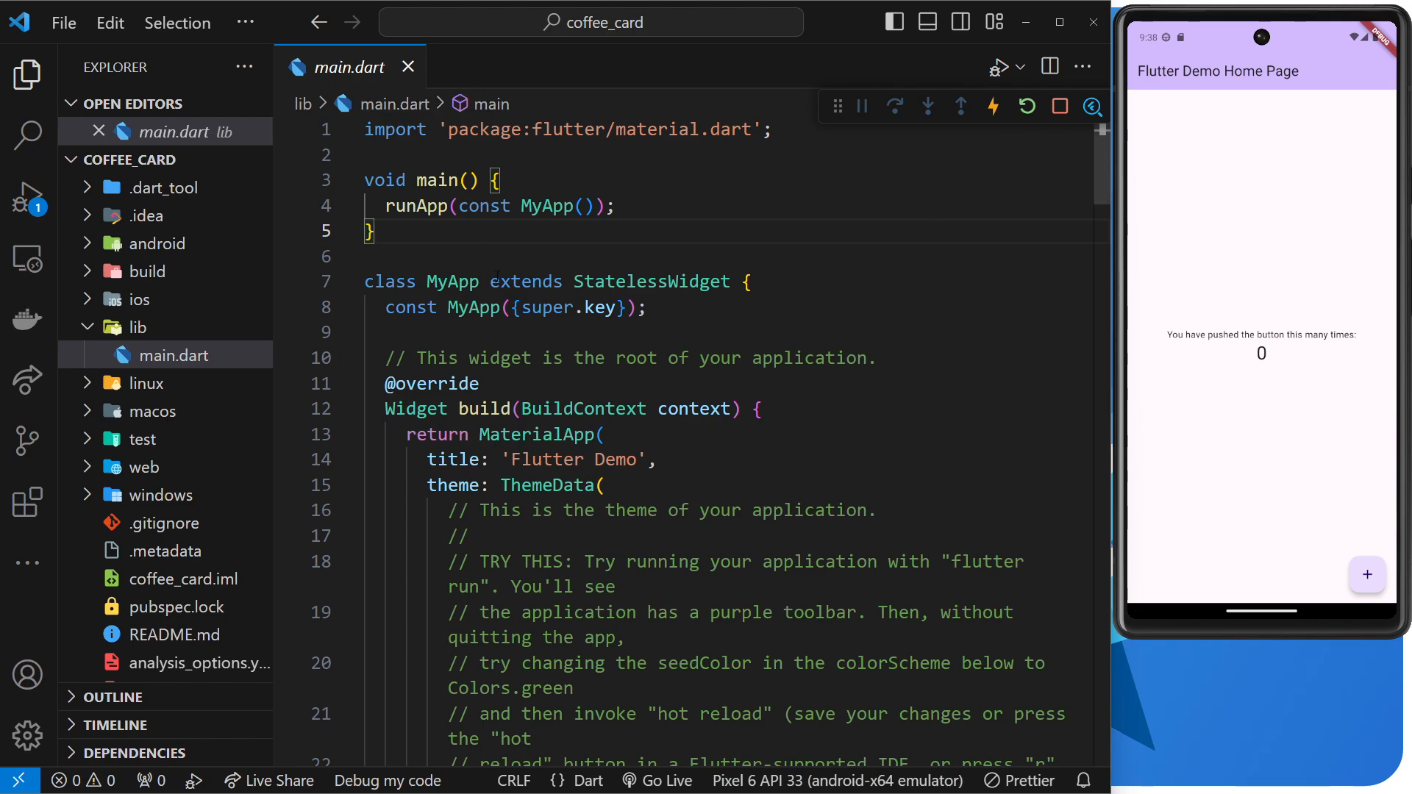
{"action": "scroll", "scroll_direction": "down", "scroll_amount": 3}
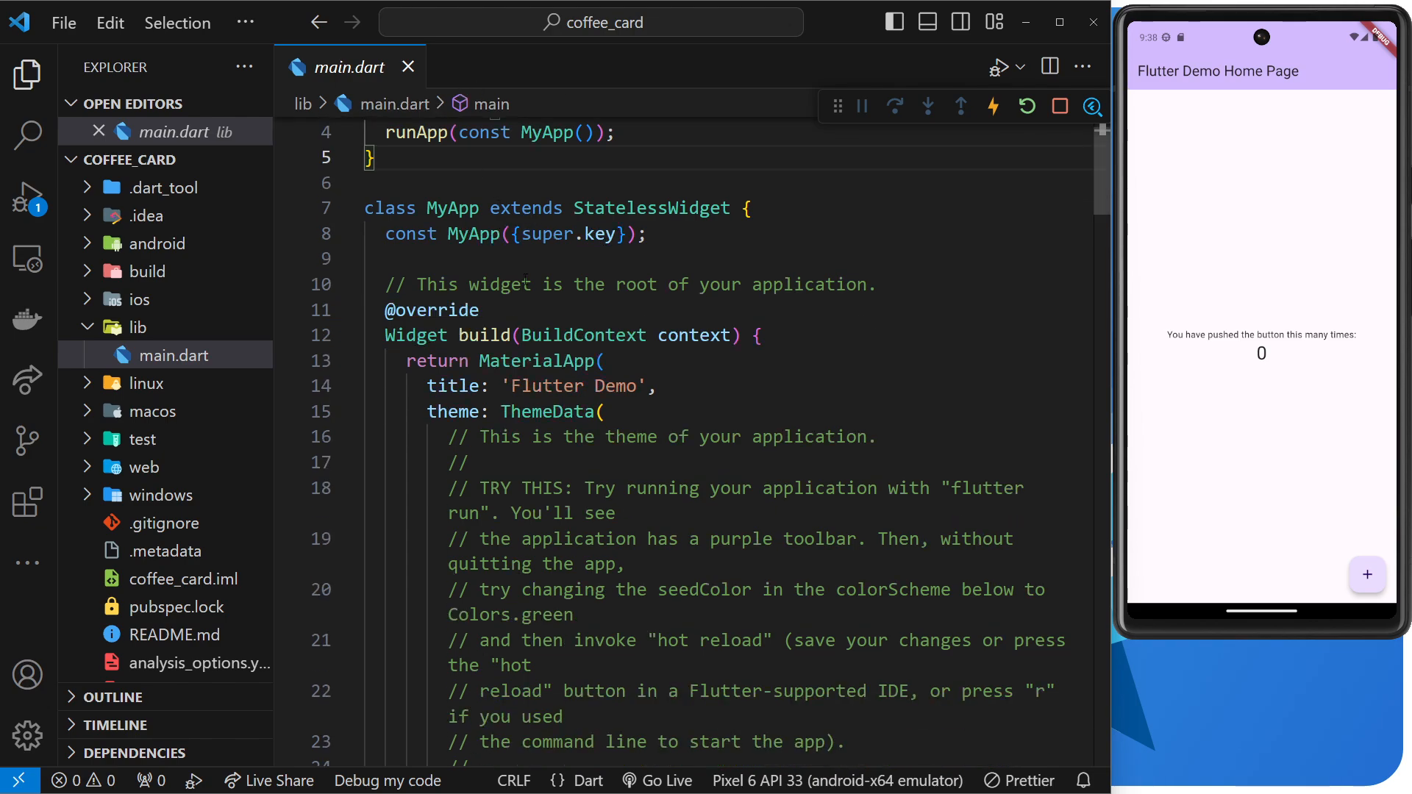
{"action": "scroll", "scroll_direction": "down", "scroll_amount": 3}
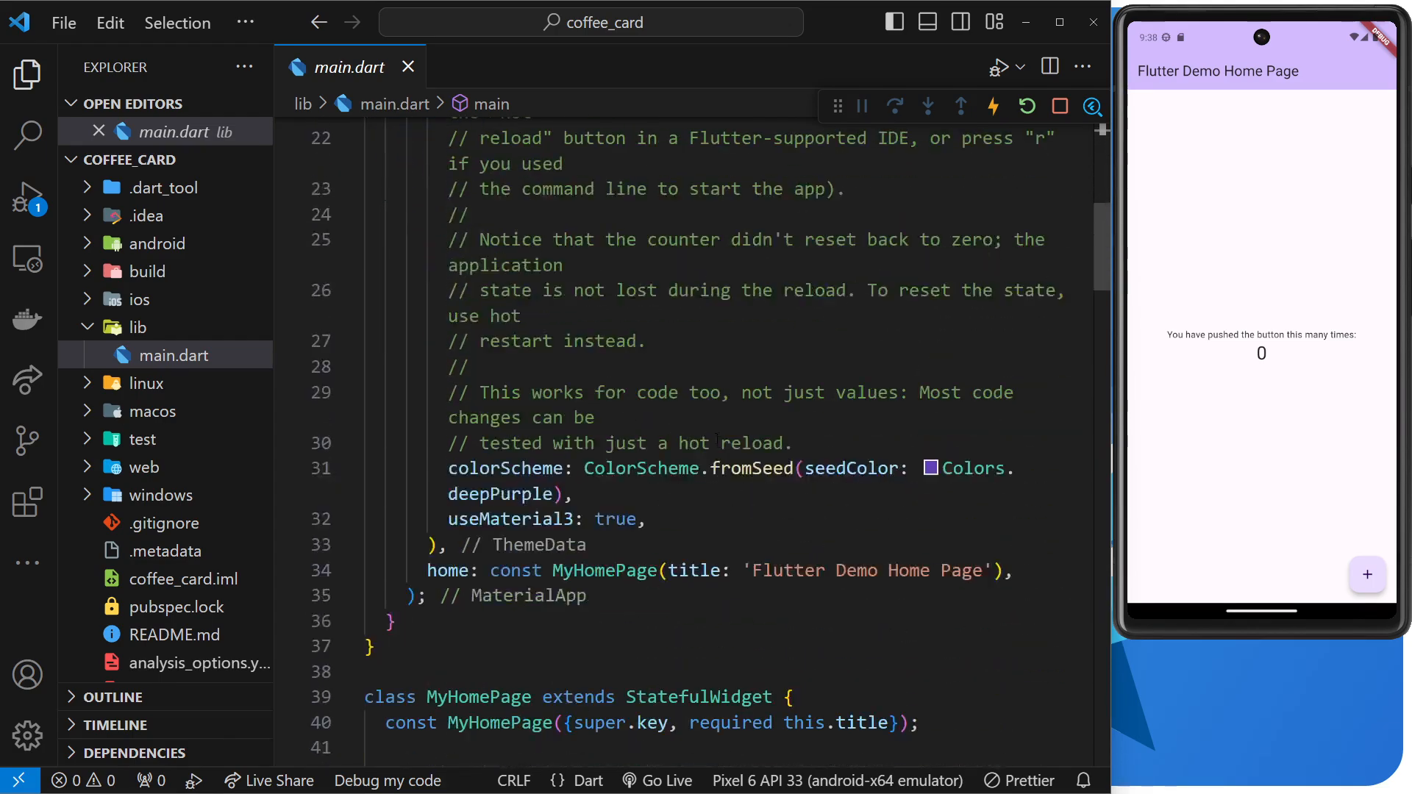
{"action": "scroll", "scroll_direction": "down", "scroll_amount": 3}
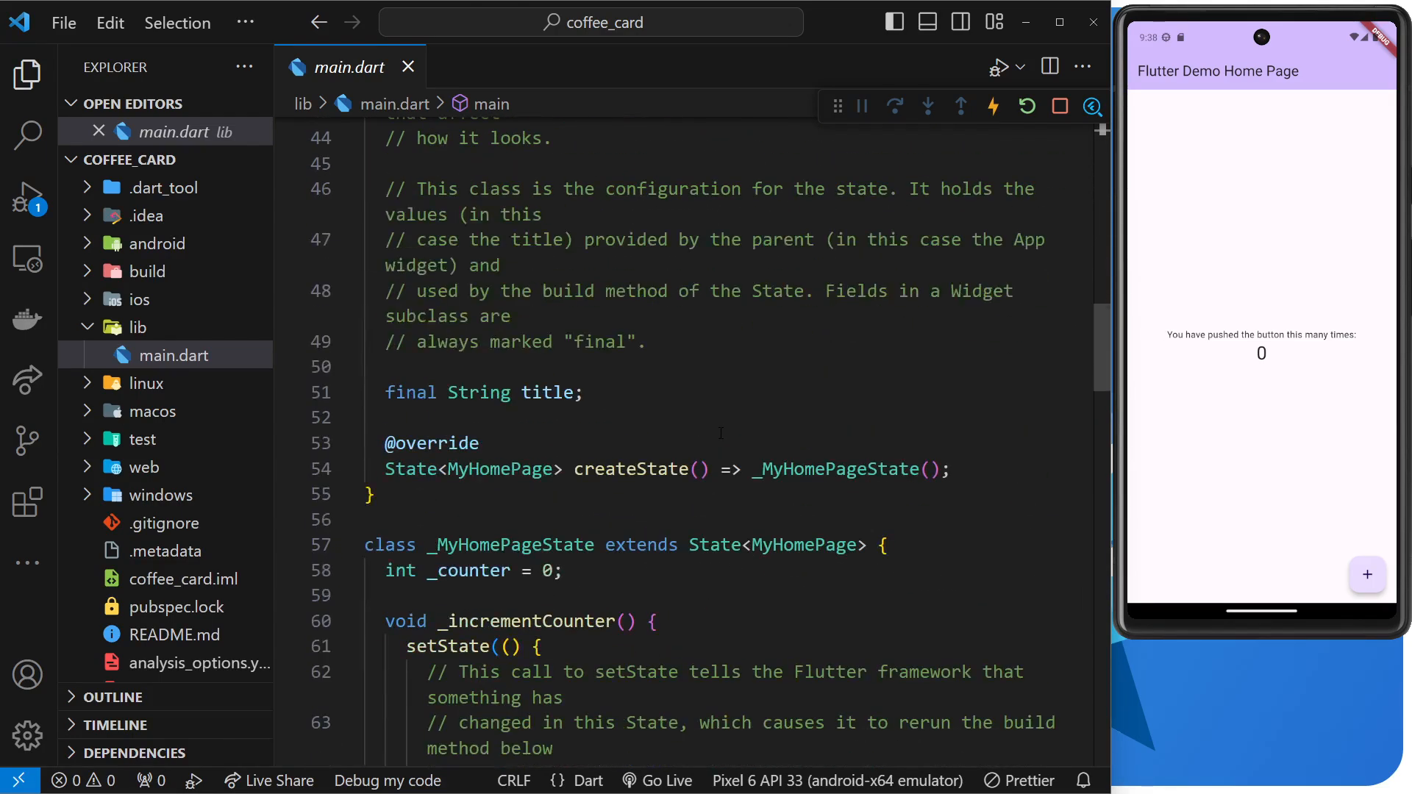
{"action": "scroll", "scroll_direction": "up", "scroll_amount": 3}
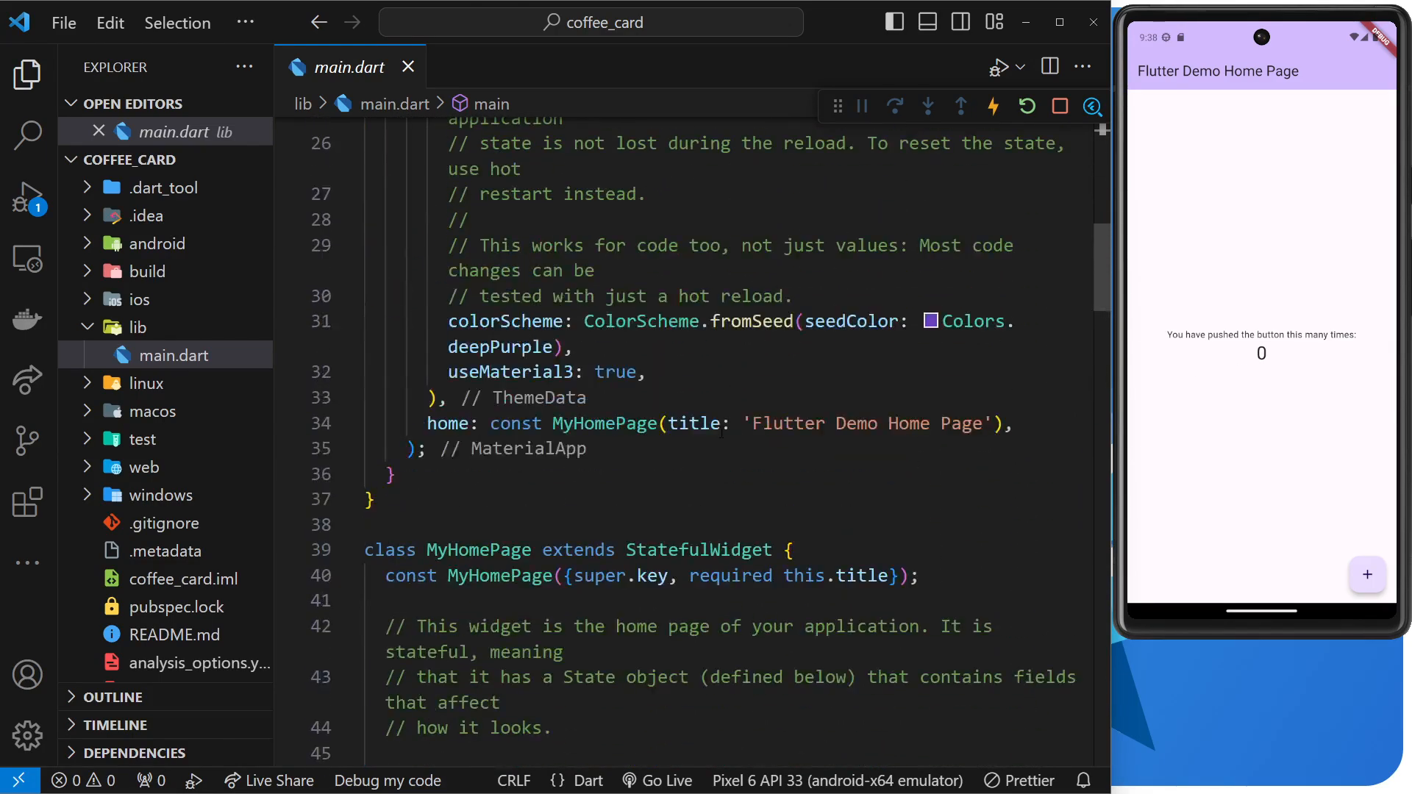
{"action": "scroll", "scroll_direction": "up", "scroll_amount": 3}
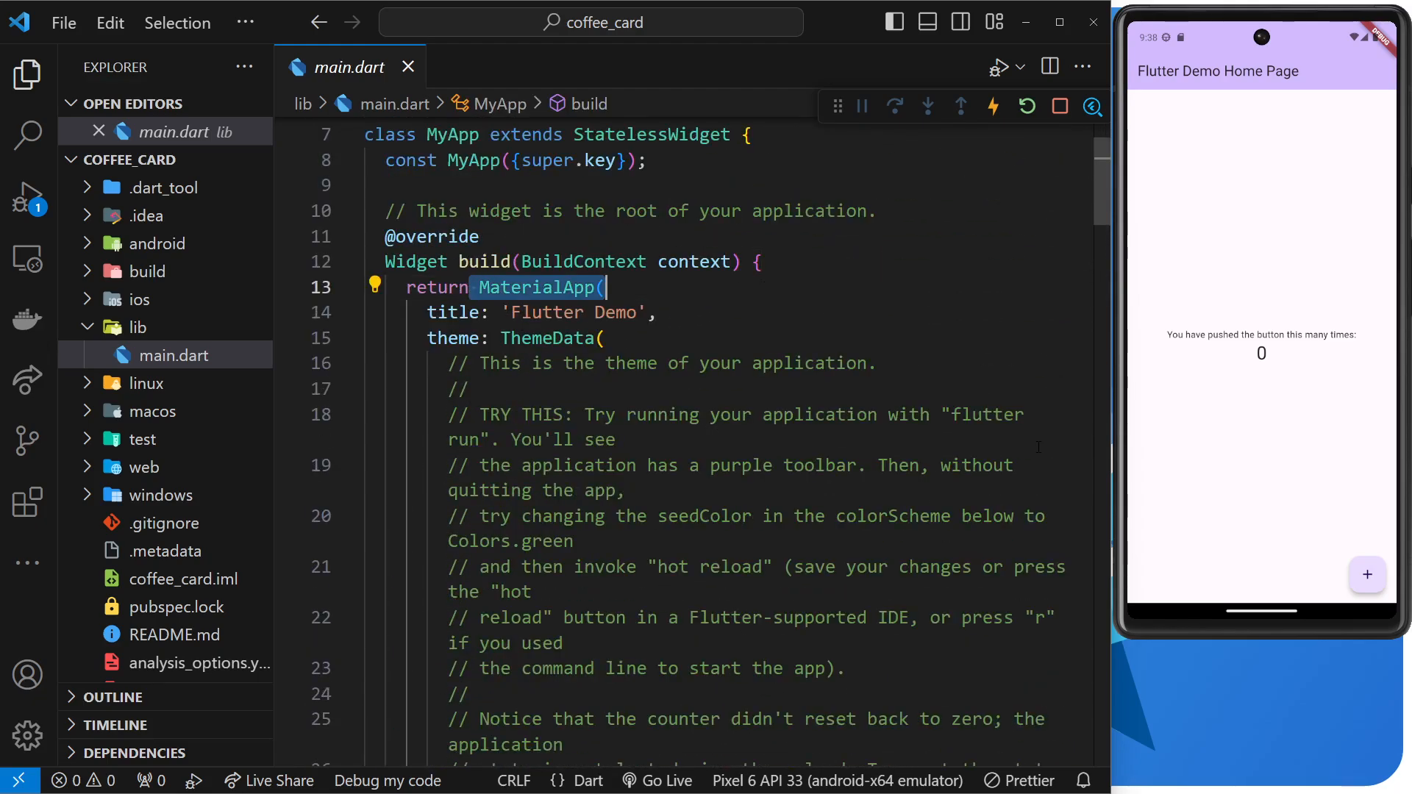
{"action": "scroll", "scroll_direction": "down", "scroll_amount": 3}
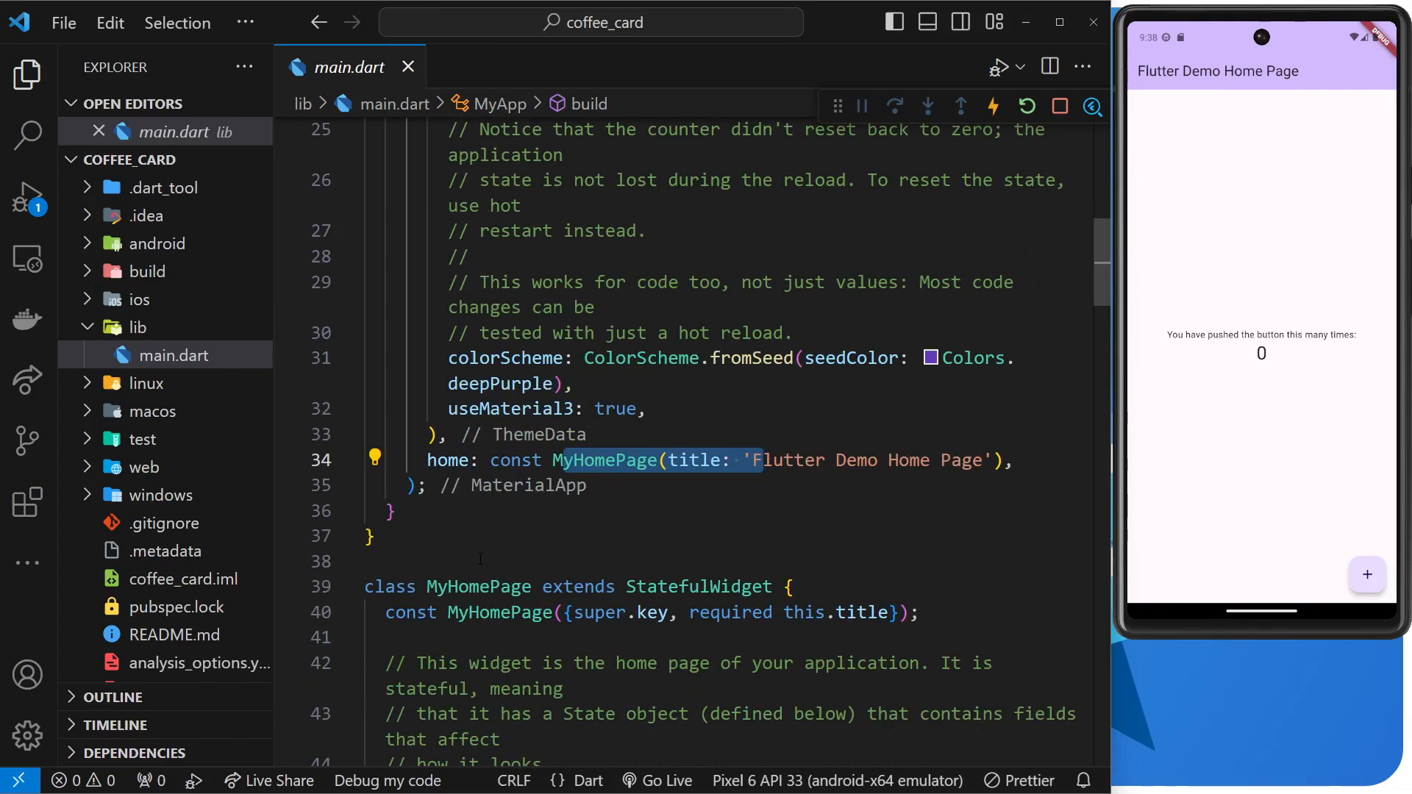
{"action": "scroll", "scroll_direction": "down", "scroll_amount": 3}
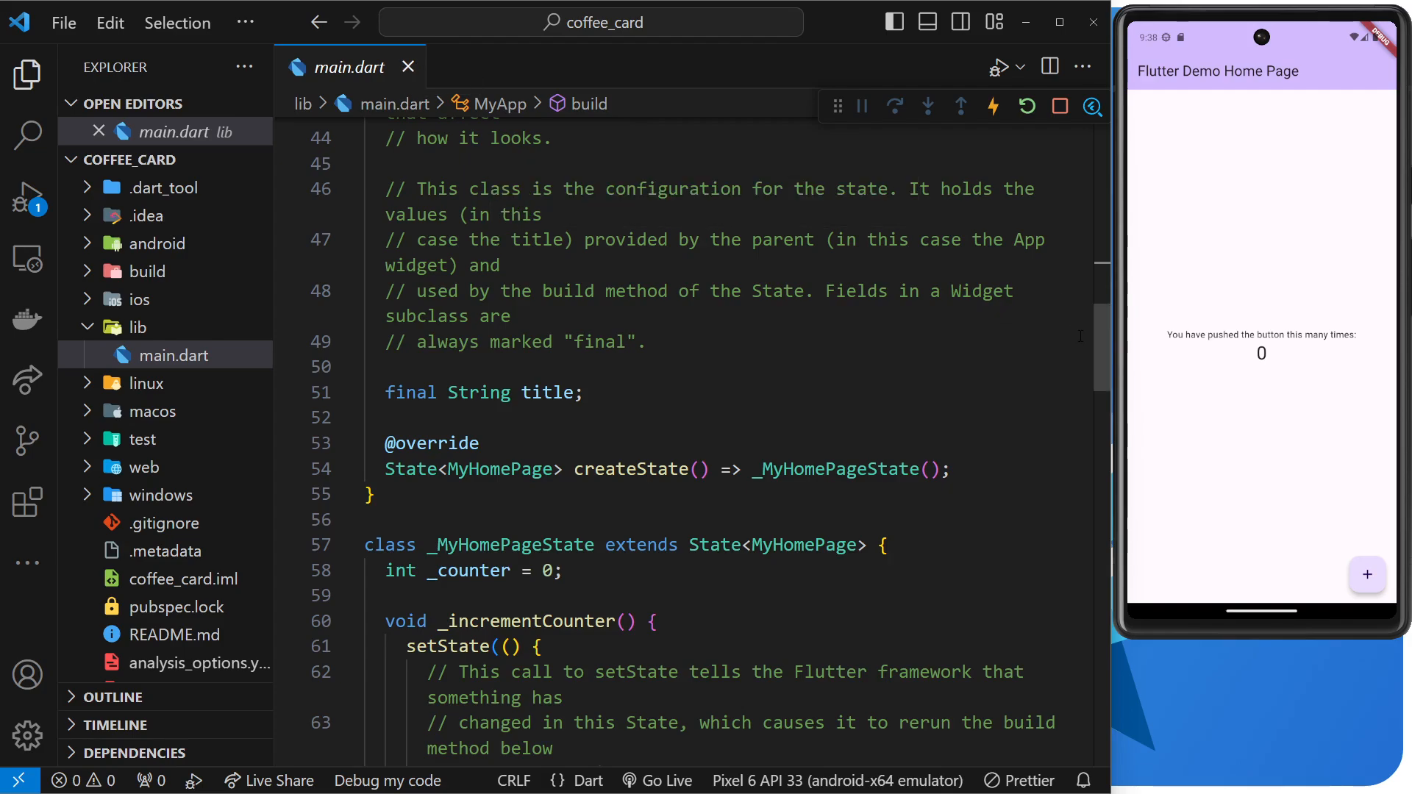
{"action": "scroll", "scroll_direction": "up", "scroll_amount": 3}
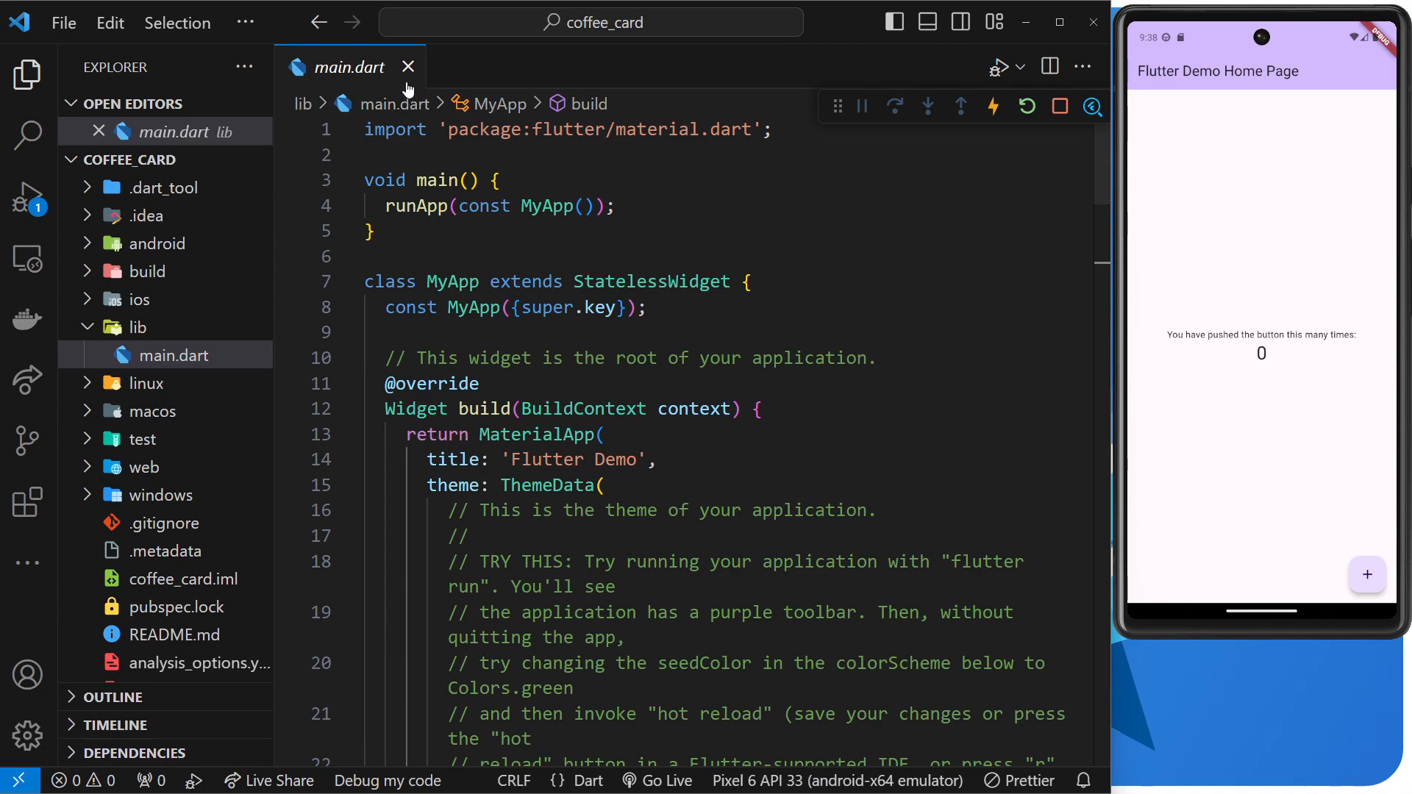
Close main.dart, collapse windows, browse build and test folders, then expand .dart_tool
{"action": "left_click", "coordinate": [407, 68]}
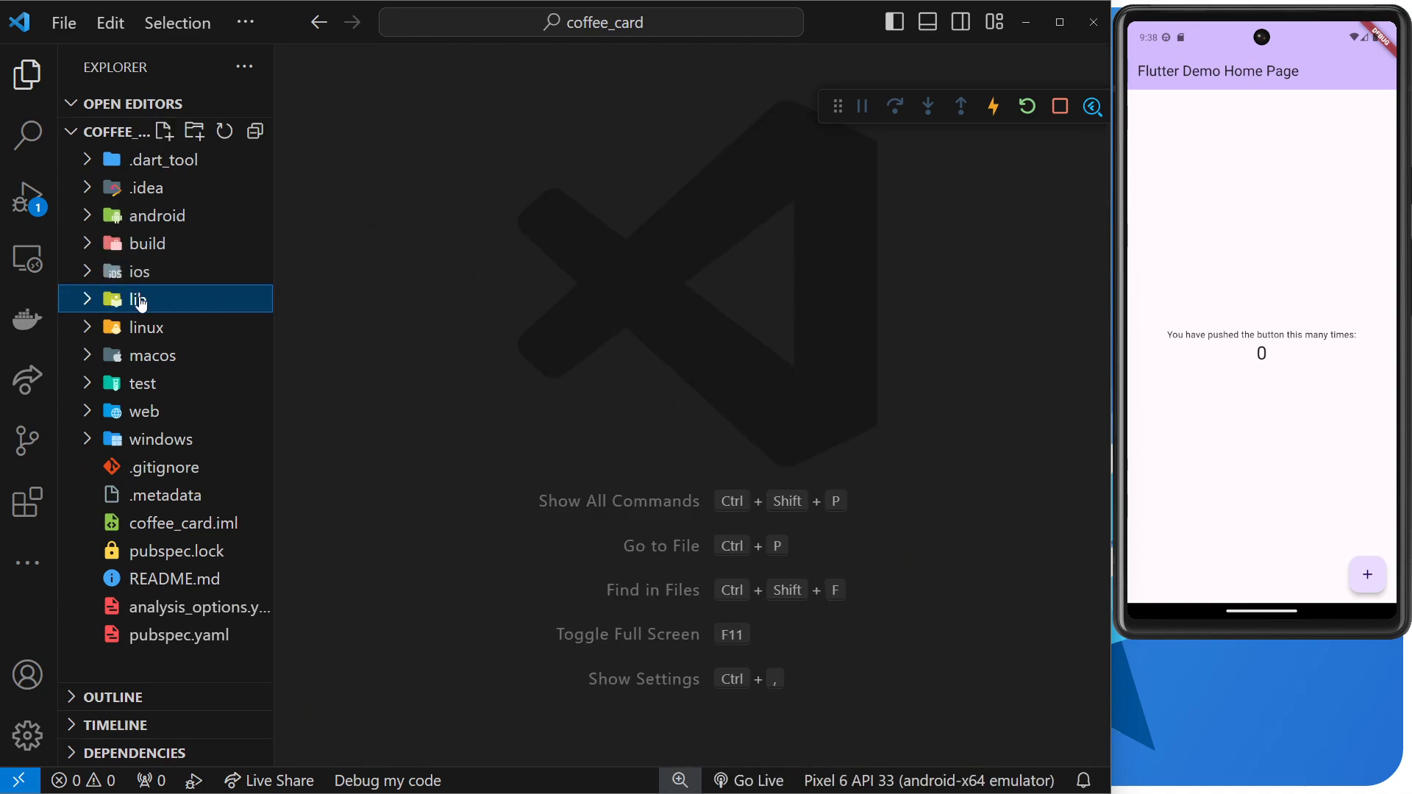
{"action": "mouse_move", "coordinate": [190, 303]}
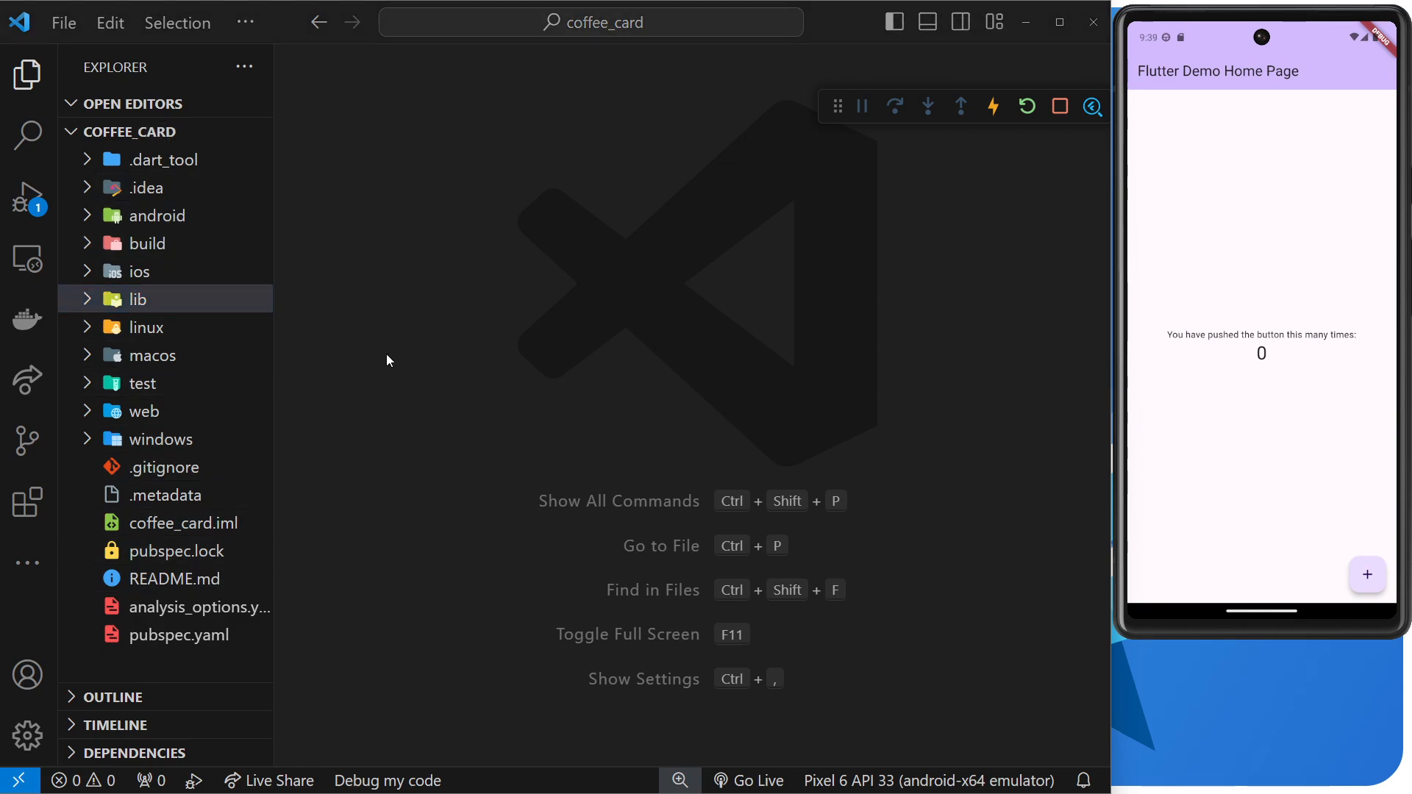
{"action": "mouse_move", "coordinate": [334, 316]}
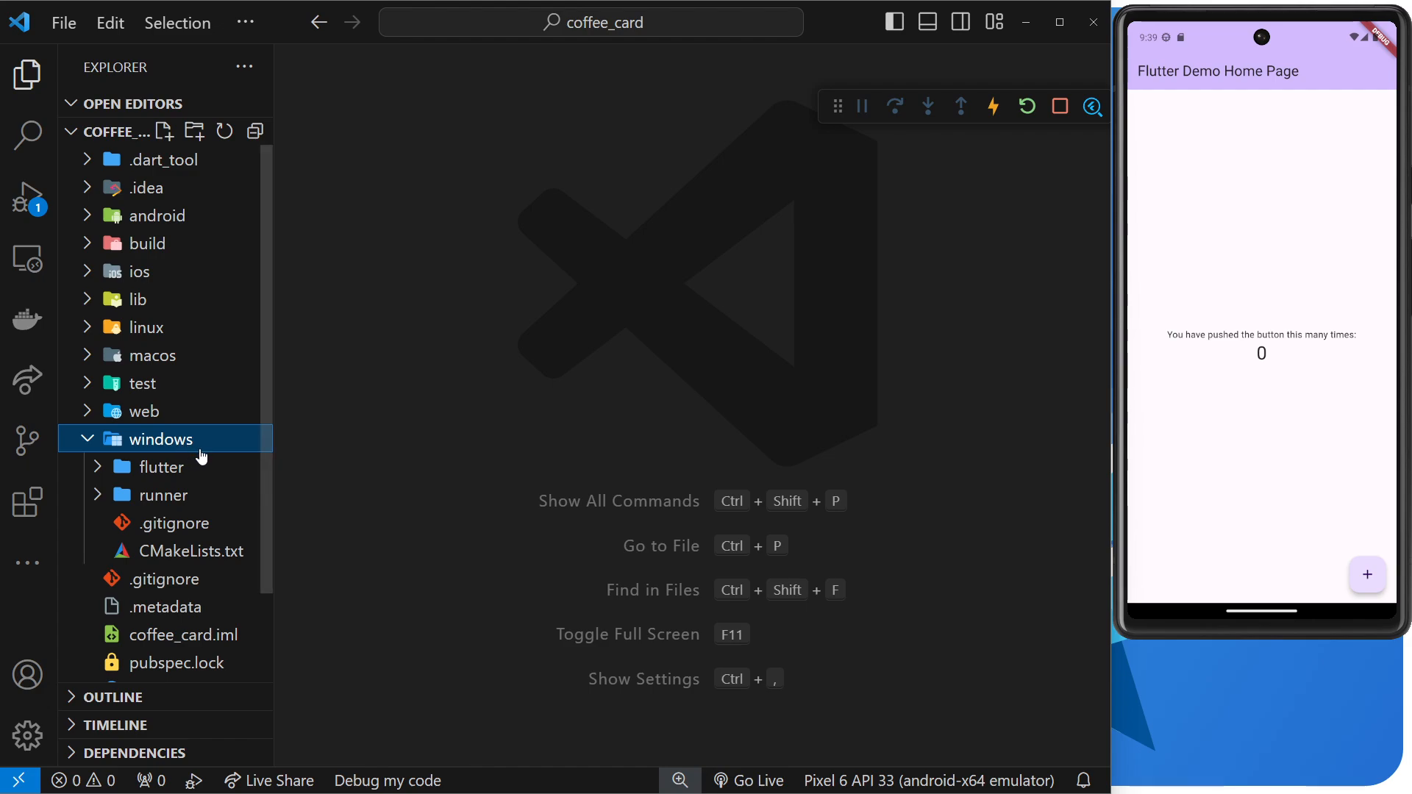
{"action": "left_click", "coordinate": [157, 215]}
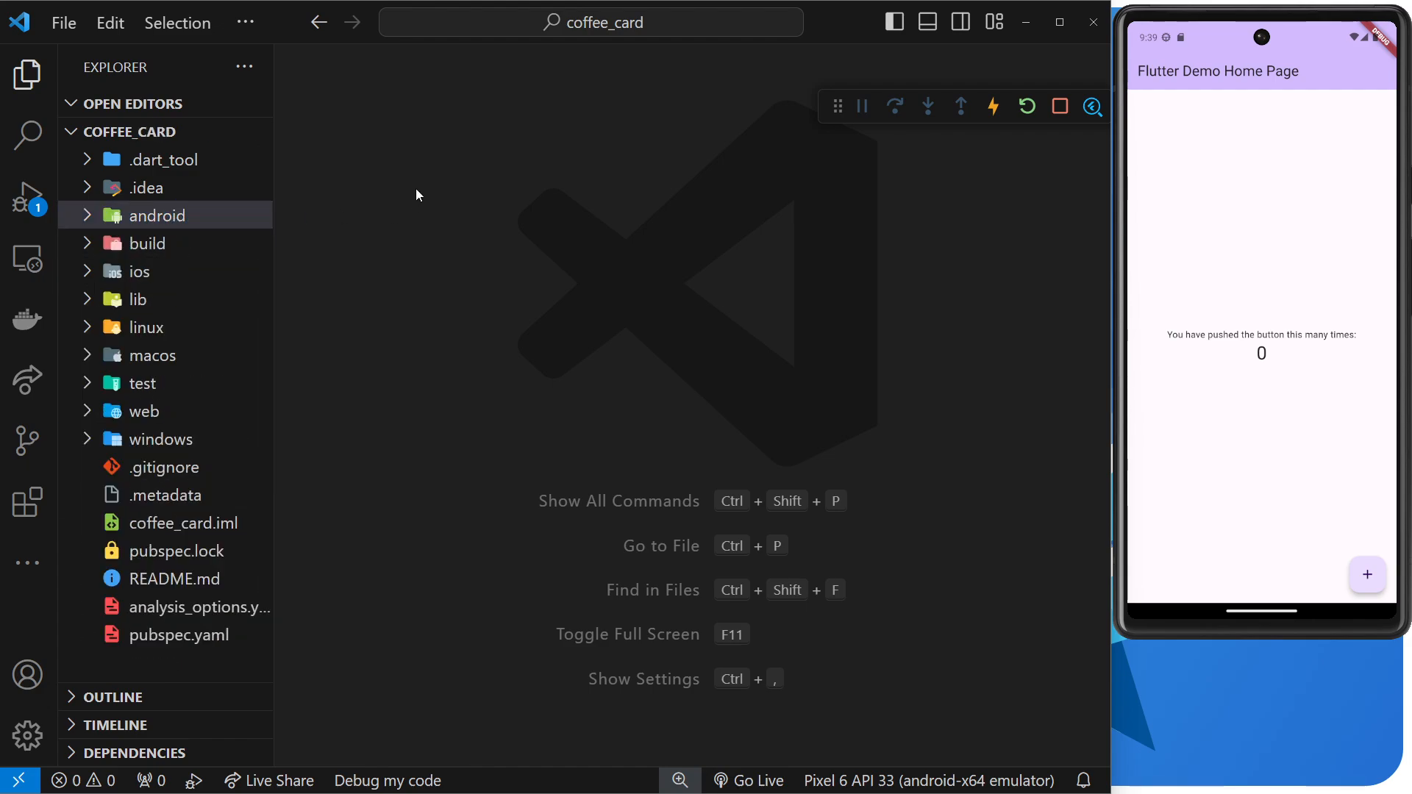
{"action": "mouse_move", "coordinate": [392, 212]}
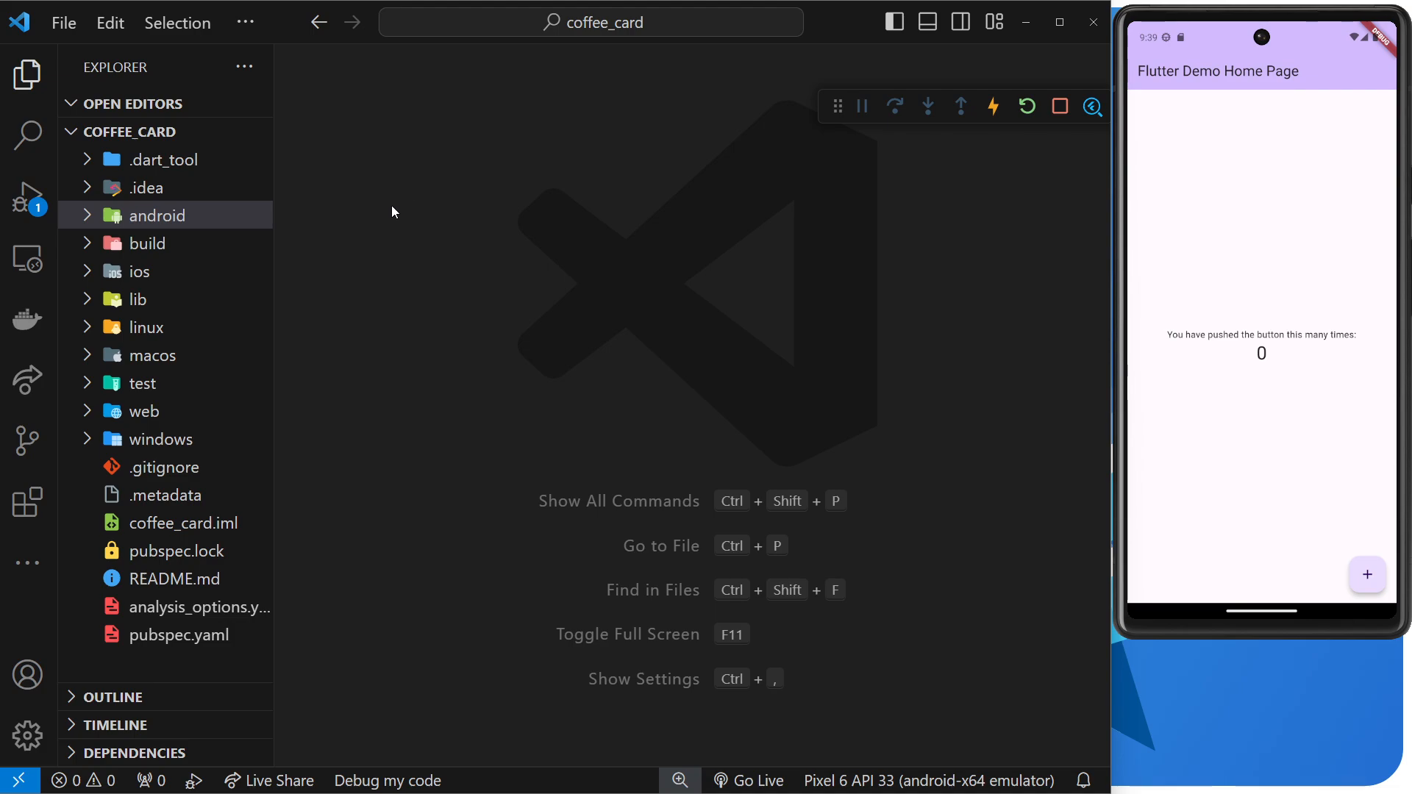
{"action": "left_click", "coordinate": [146, 242]}
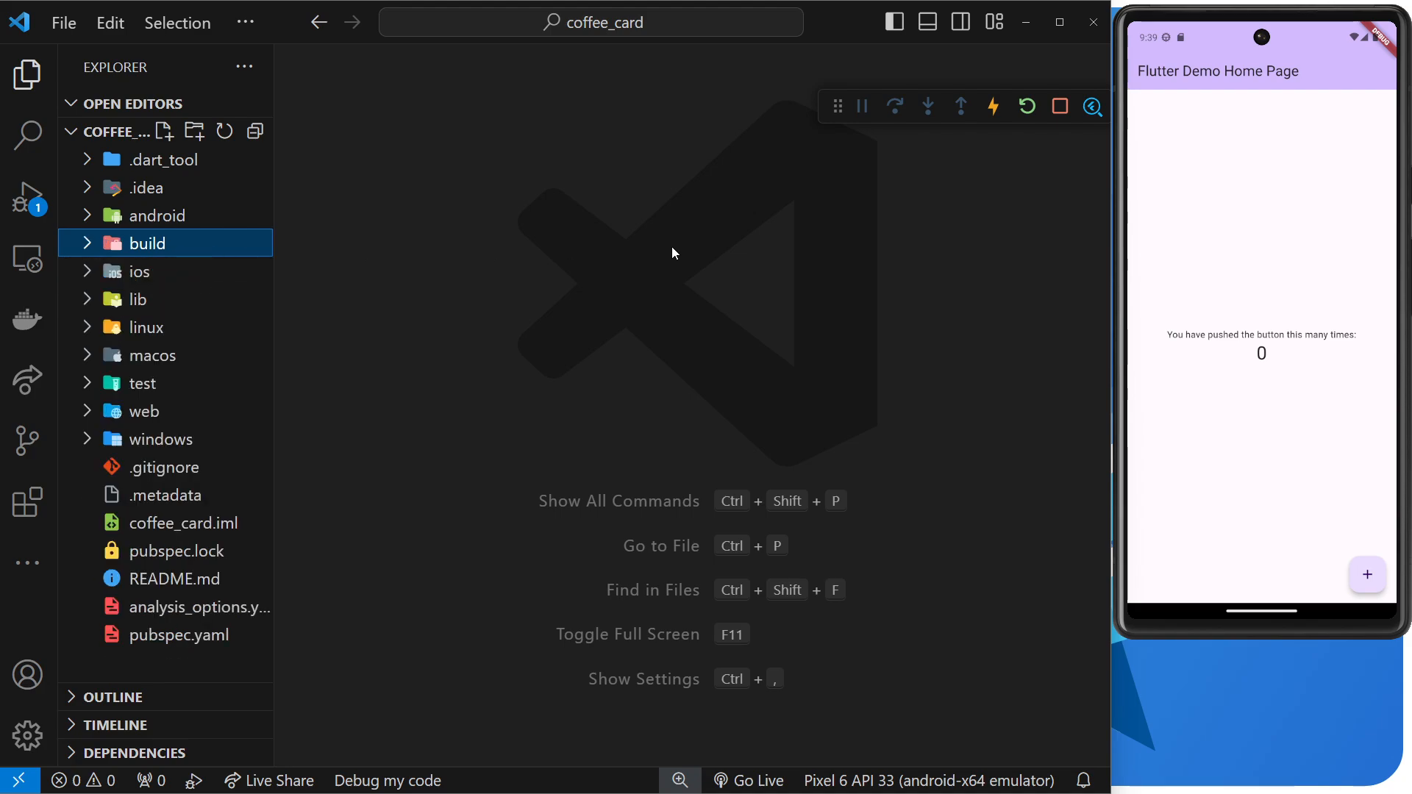
{"action": "mouse_move", "coordinate": [640, 238]}
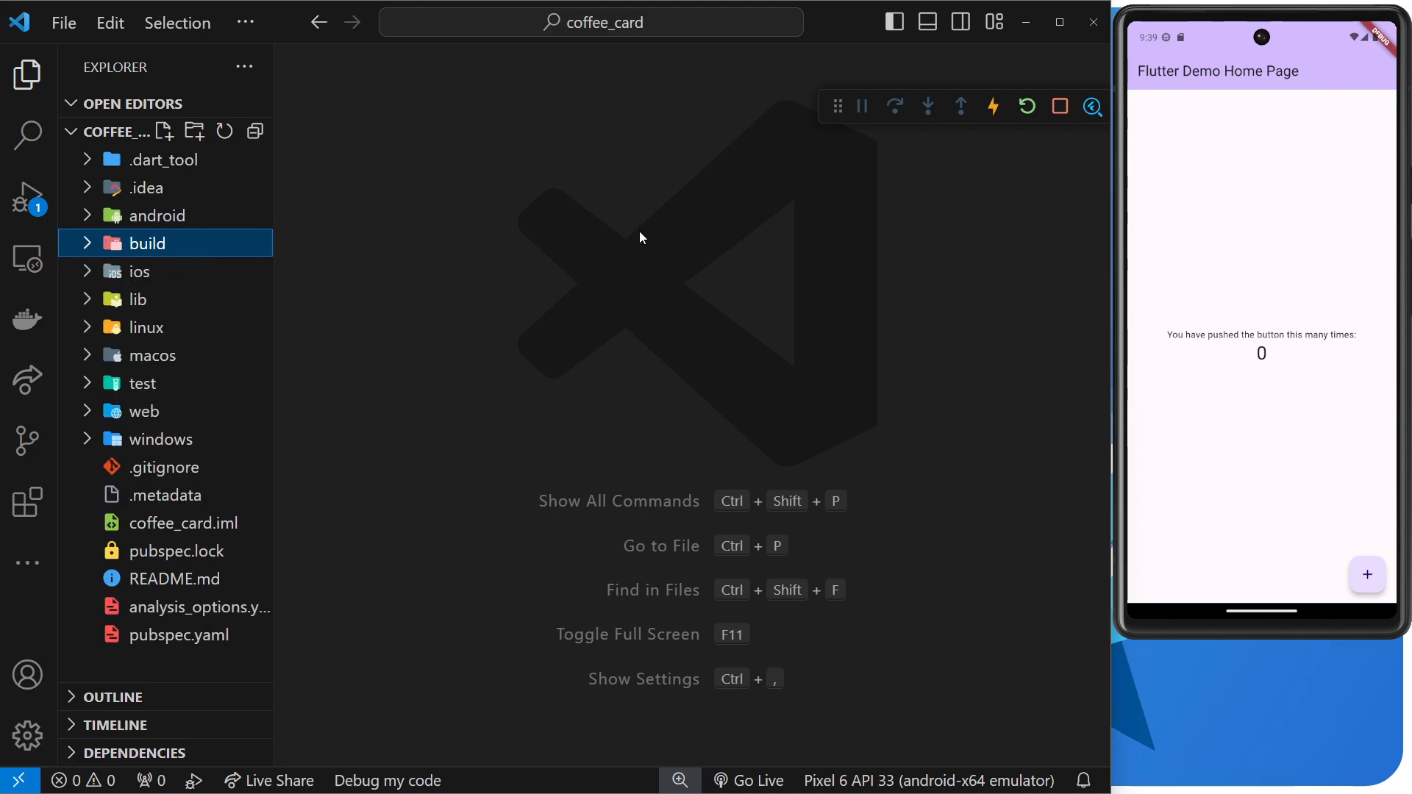
{"action": "mouse_move", "coordinate": [279, 324]}
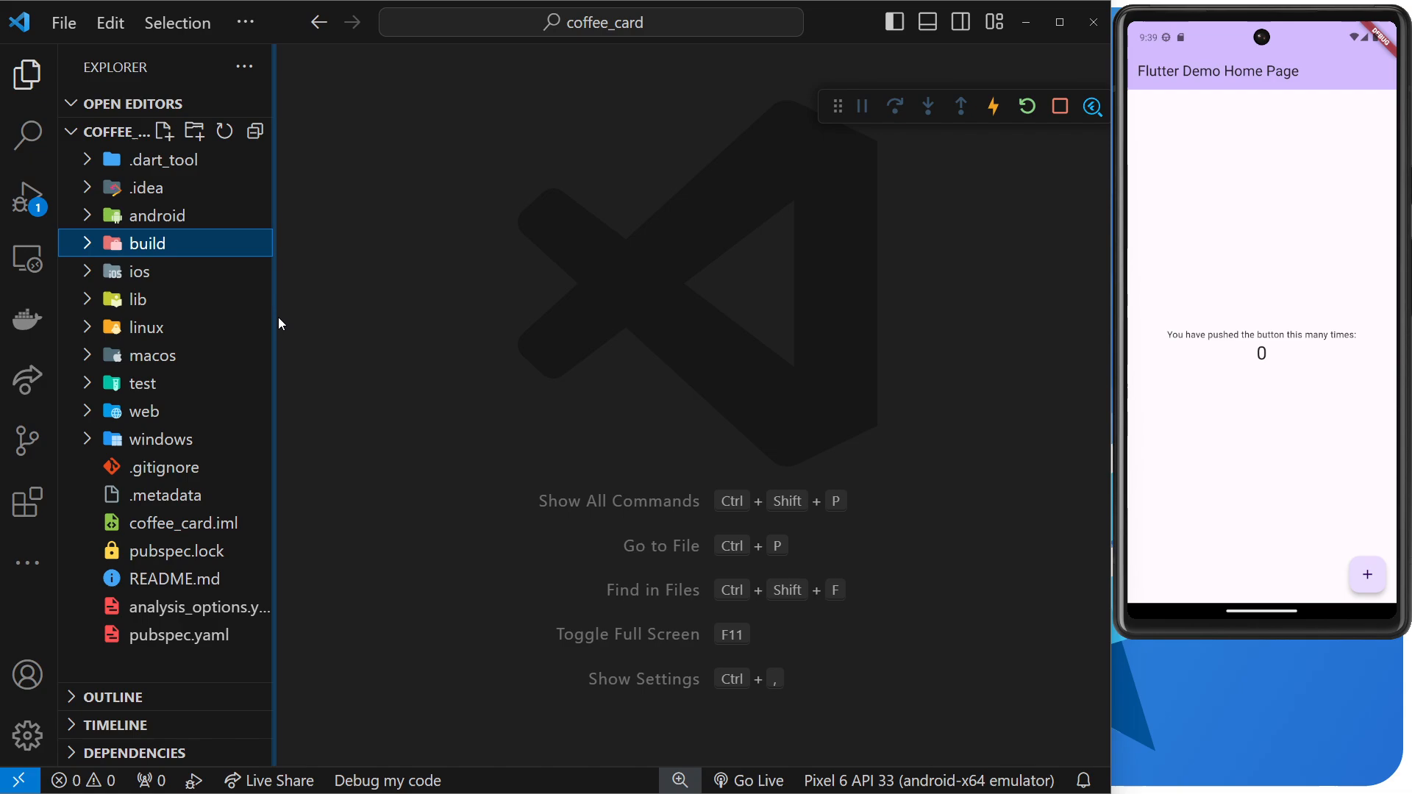
{"action": "left_click", "coordinate": [141, 382]}
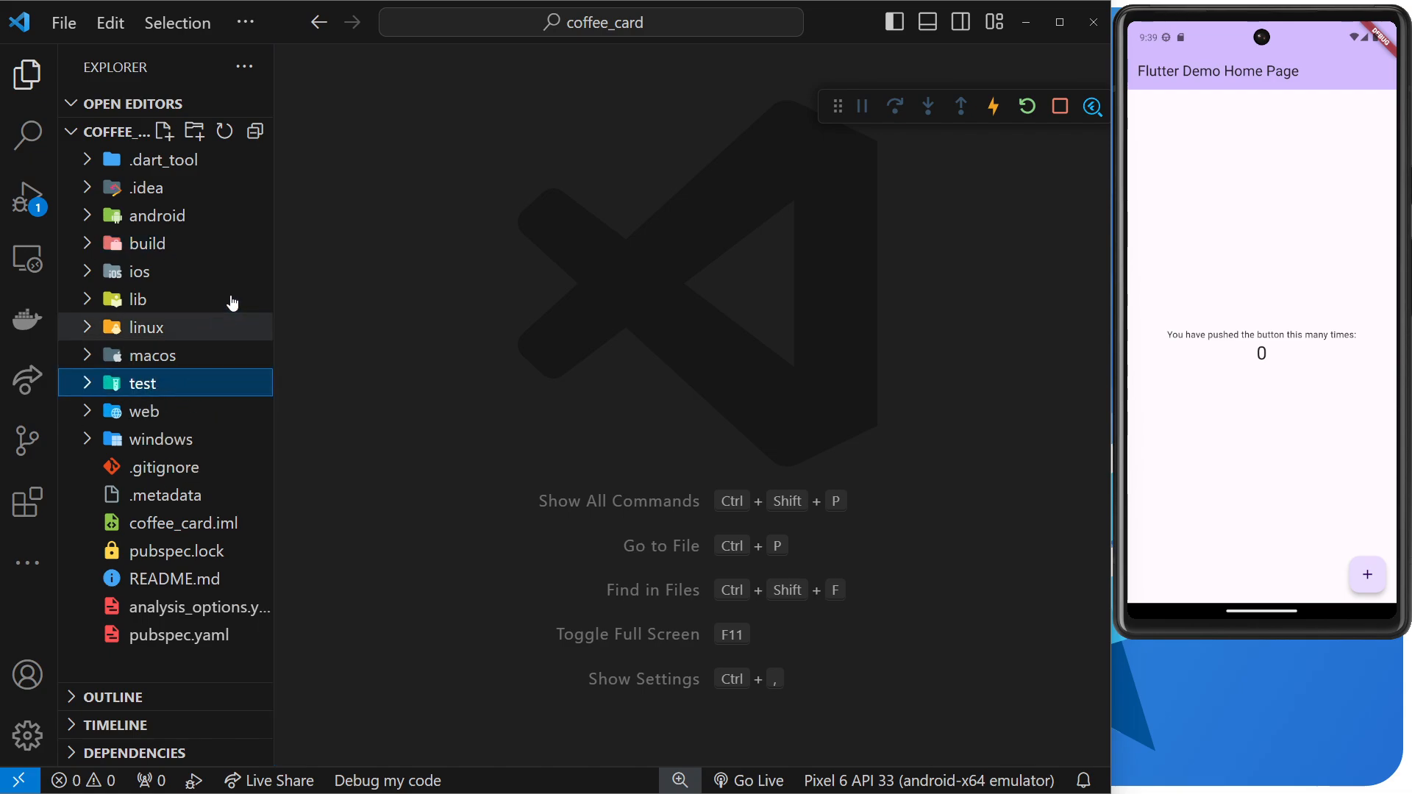
{"action": "left_click", "coordinate": [165, 159]}
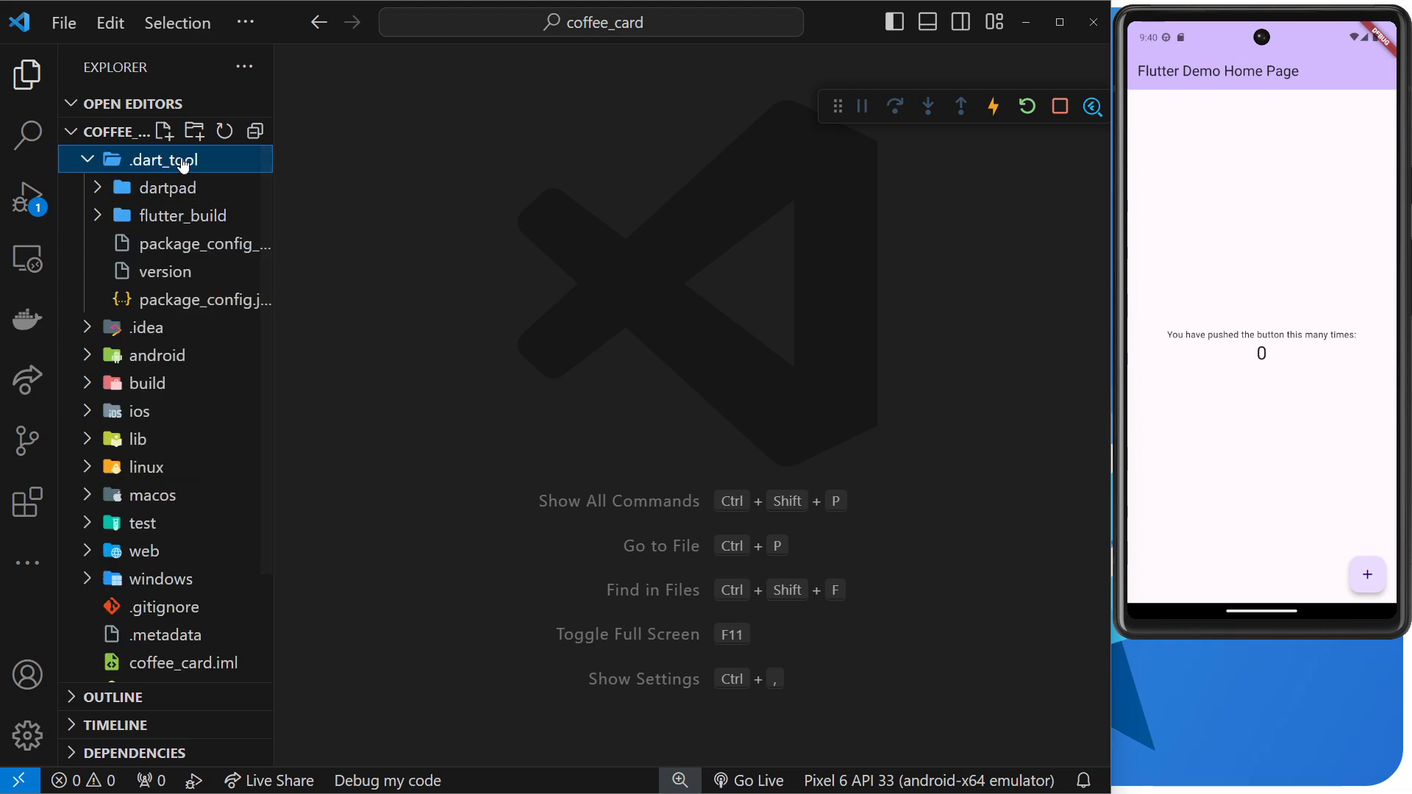
Open .gitignore from the Explorer to view its ignore rules
{"action": "left_click", "coordinate": [159, 159]}
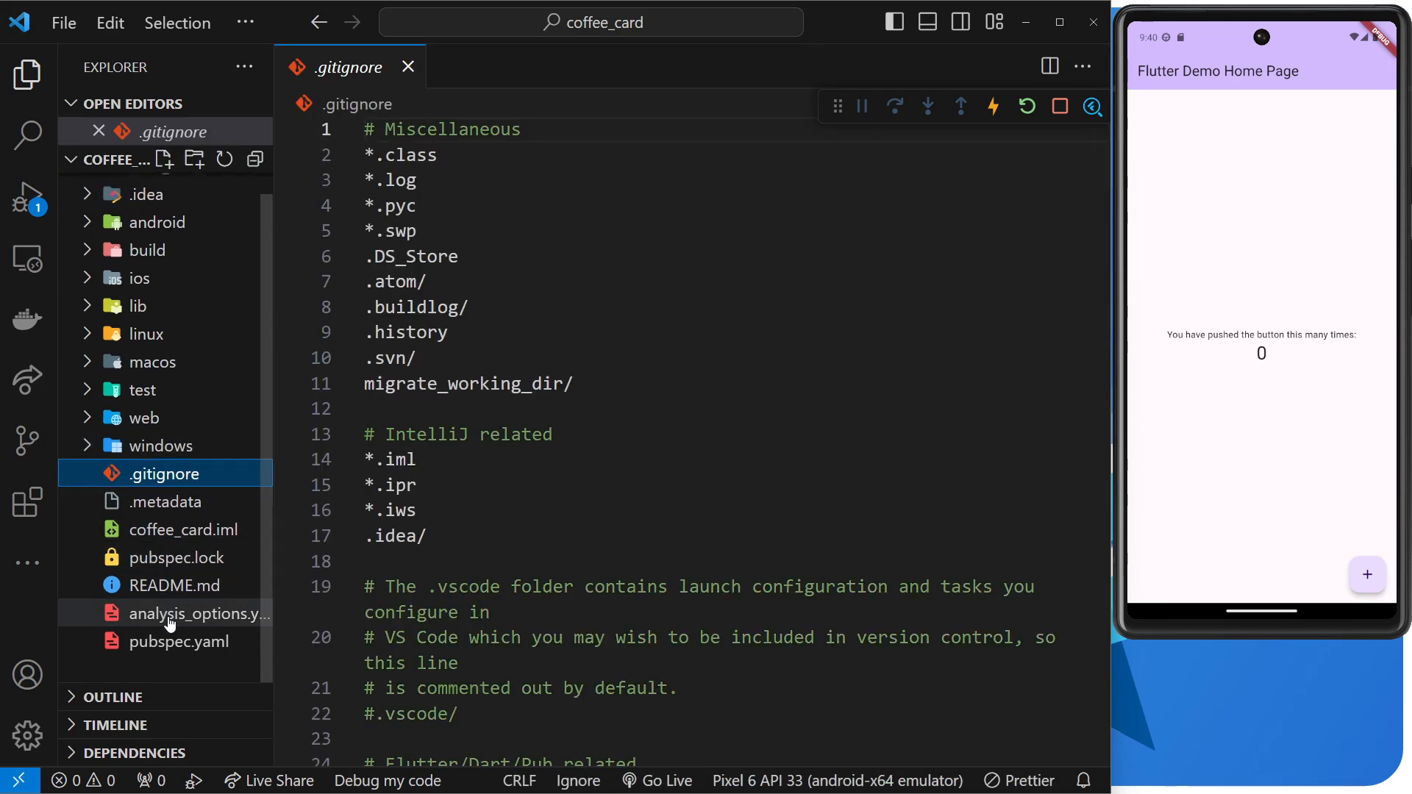
Open pubspec.yaml and read down through version, dependencies to the flutter assets example
{"action": "left_click", "coordinate": [164, 642]}
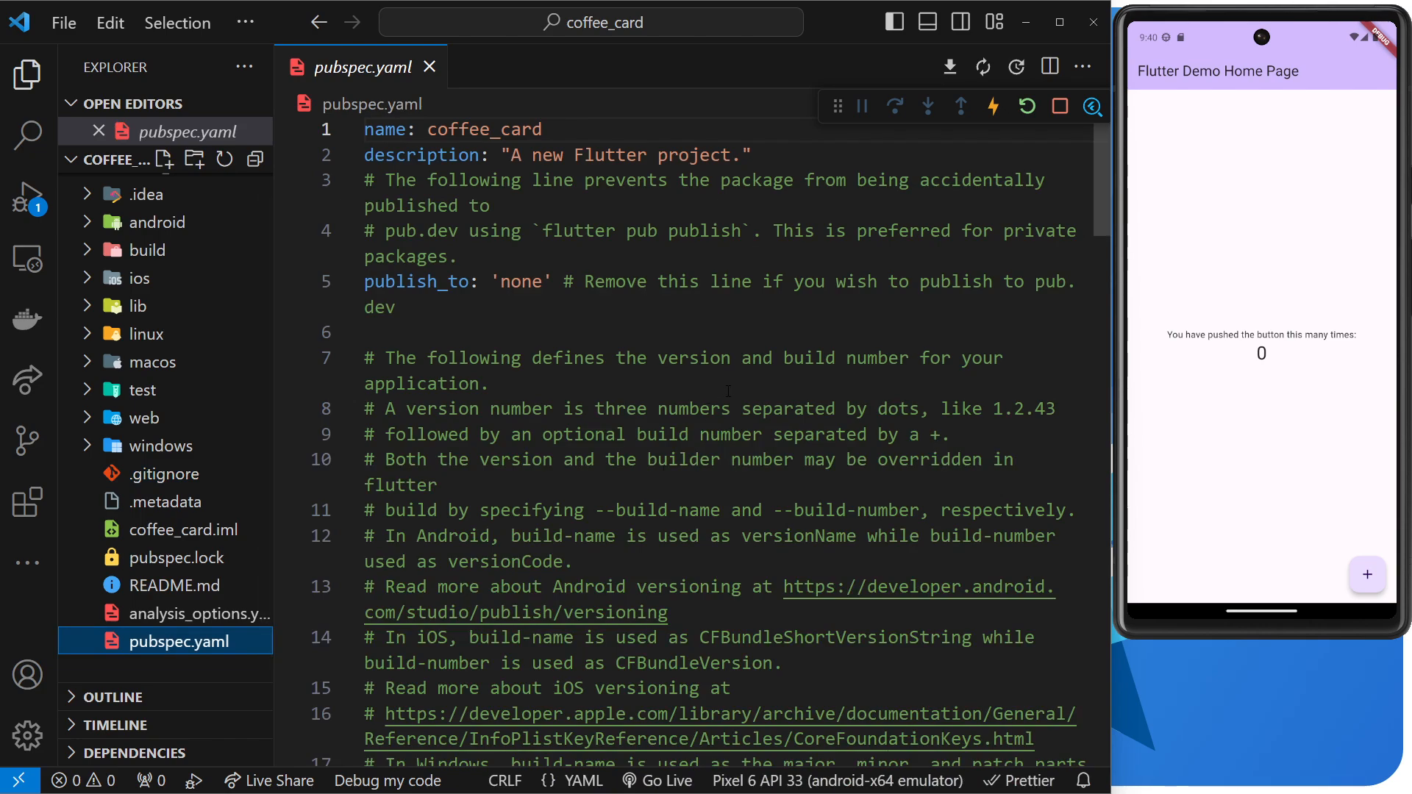
{"action": "scroll", "scroll_direction": "down", "scroll_amount": 3}
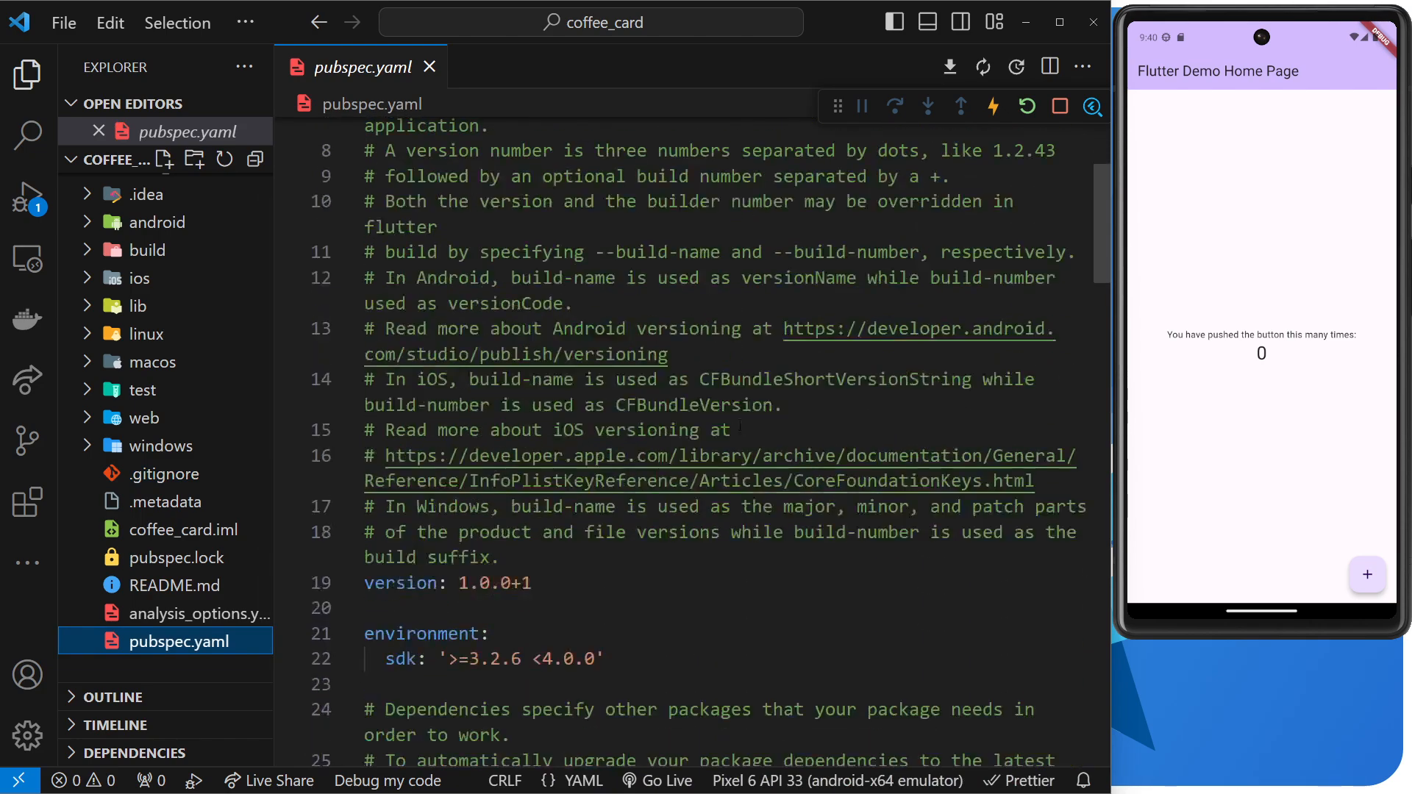
{"action": "scroll", "scroll_direction": "down", "scroll_amount": 3}
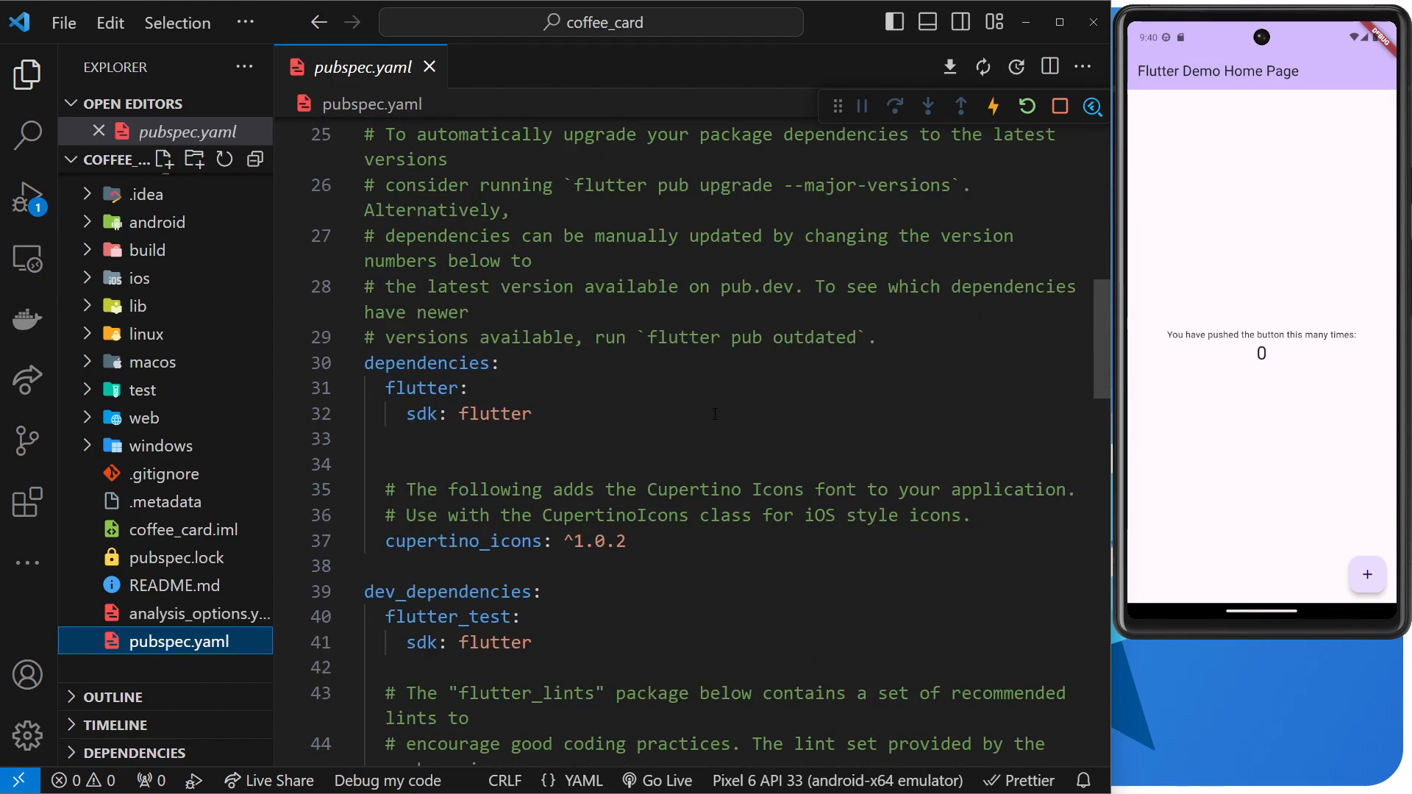
{"action": "scroll", "scroll_direction": "down", "scroll_amount": 3}
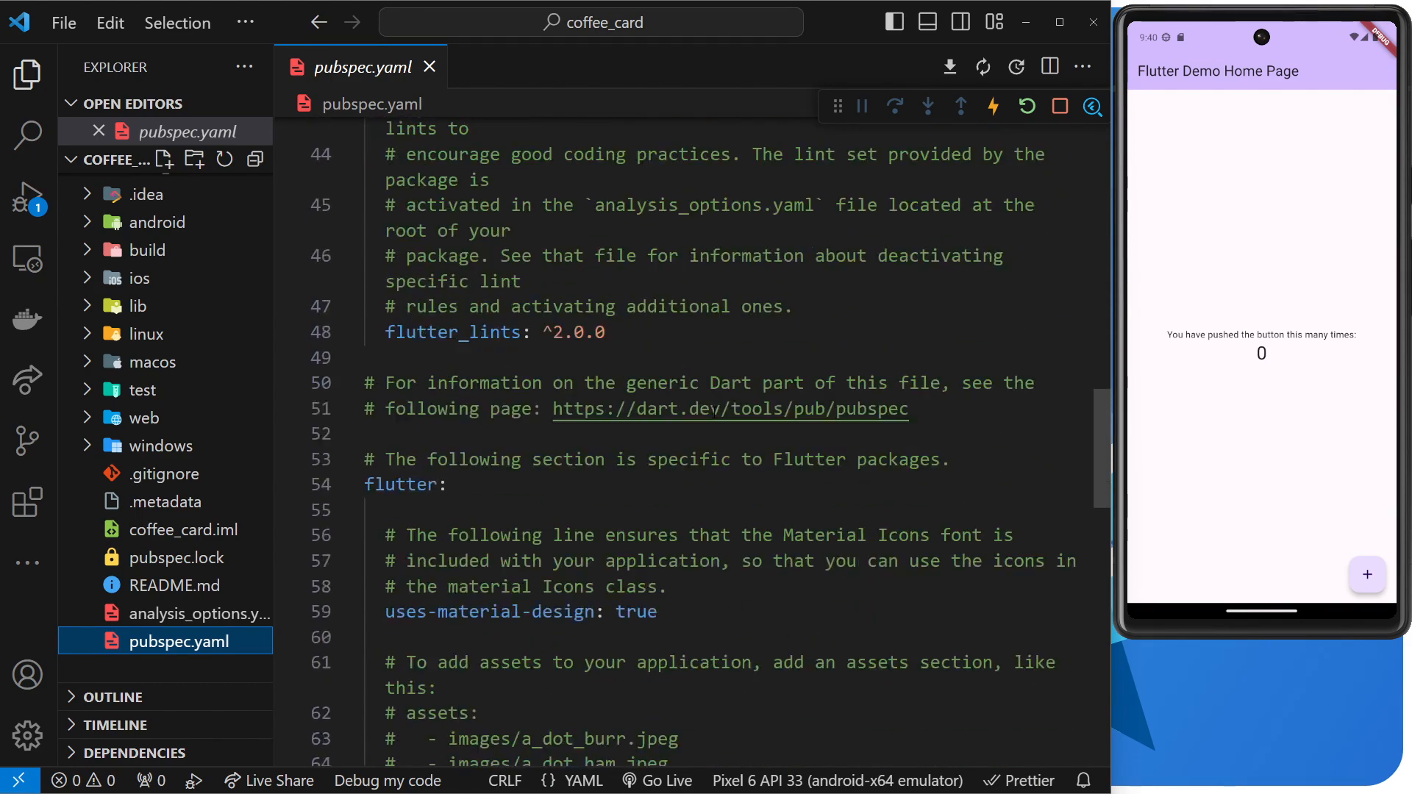
{"action": "scroll", "scroll_direction": "down", "scroll_amount": 3}
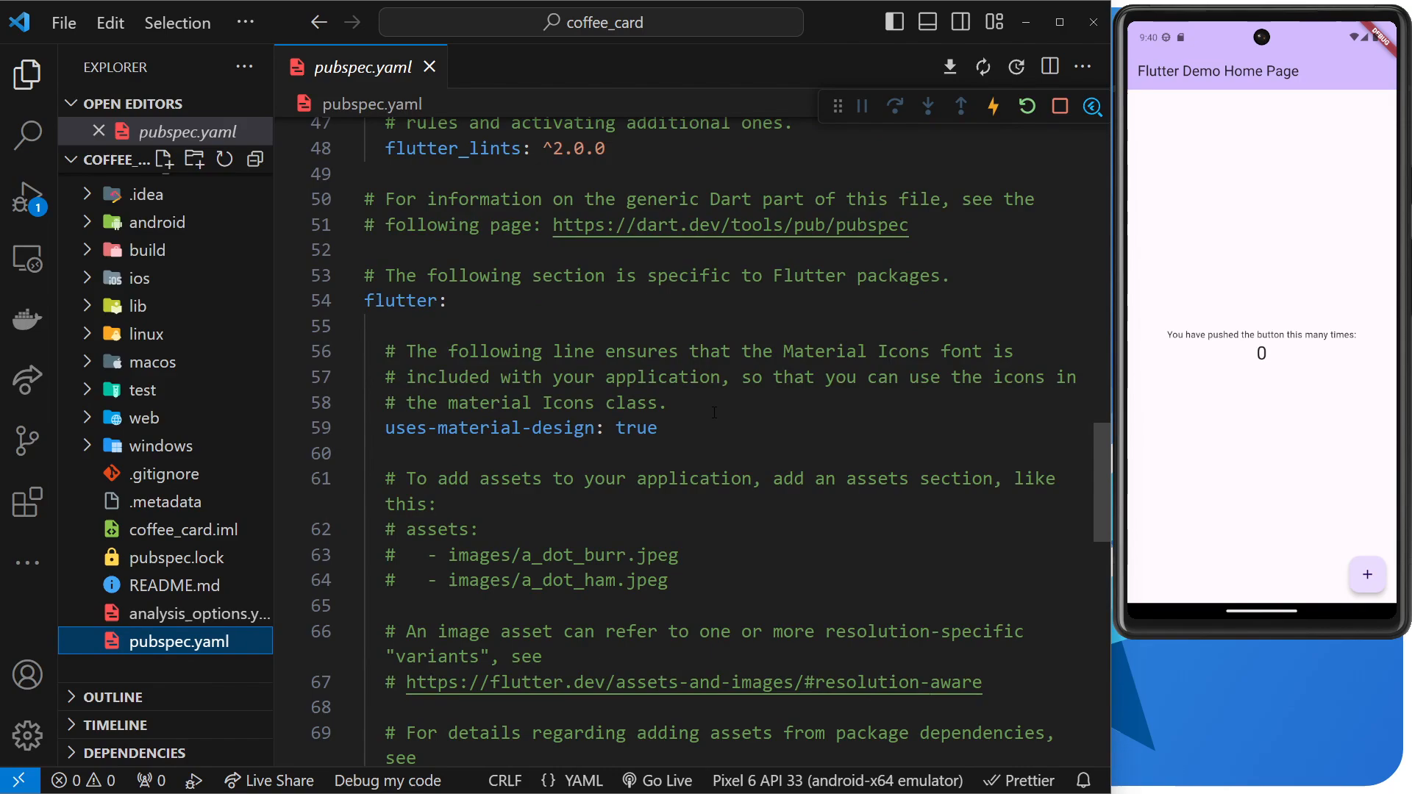
{"action": "scroll", "scroll_direction": "down", "scroll_amount": 3}
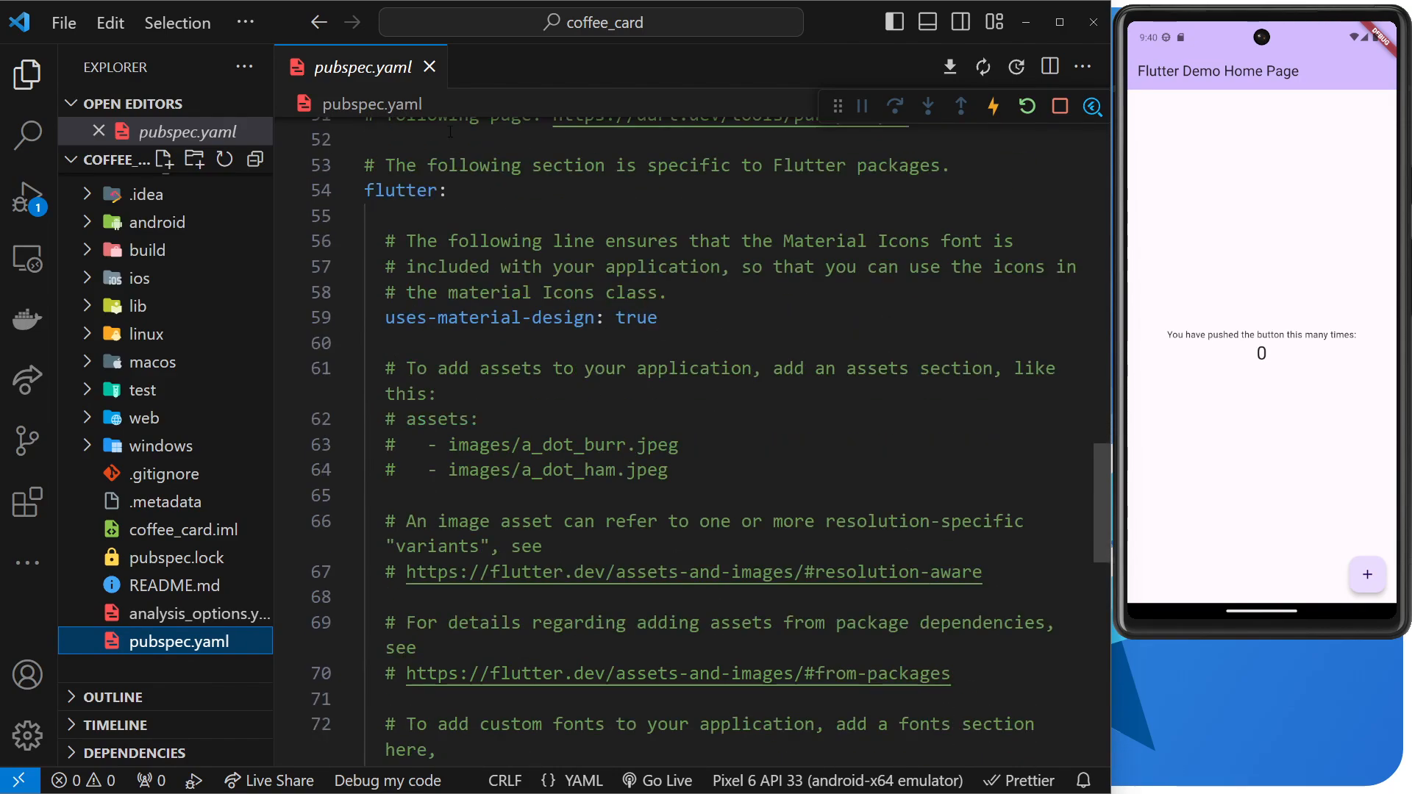
Close pubspec.yaml and expand the lib folder to show main.dart
{"action": "left_click", "coordinate": [429, 67]}
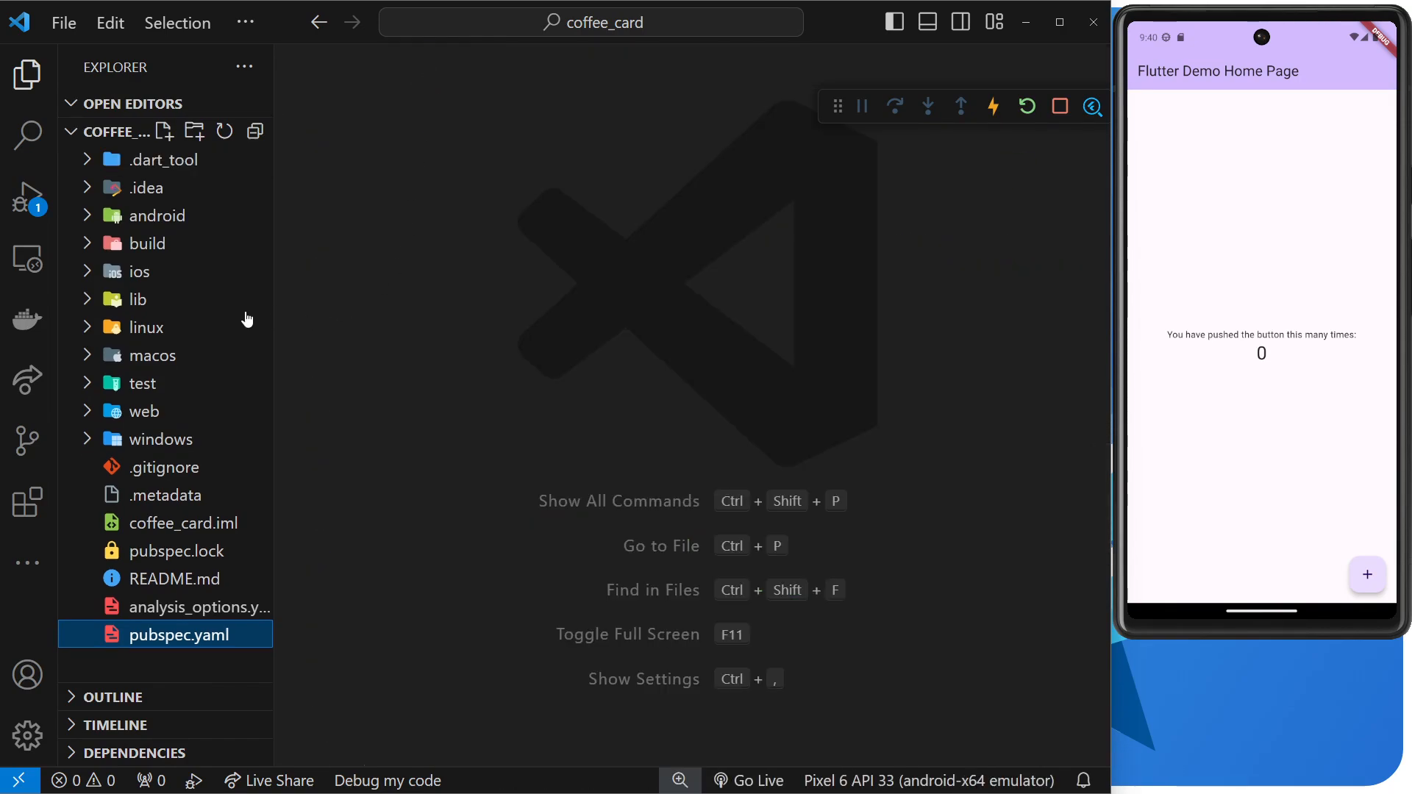
{"action": "left_click", "coordinate": [136, 299]}
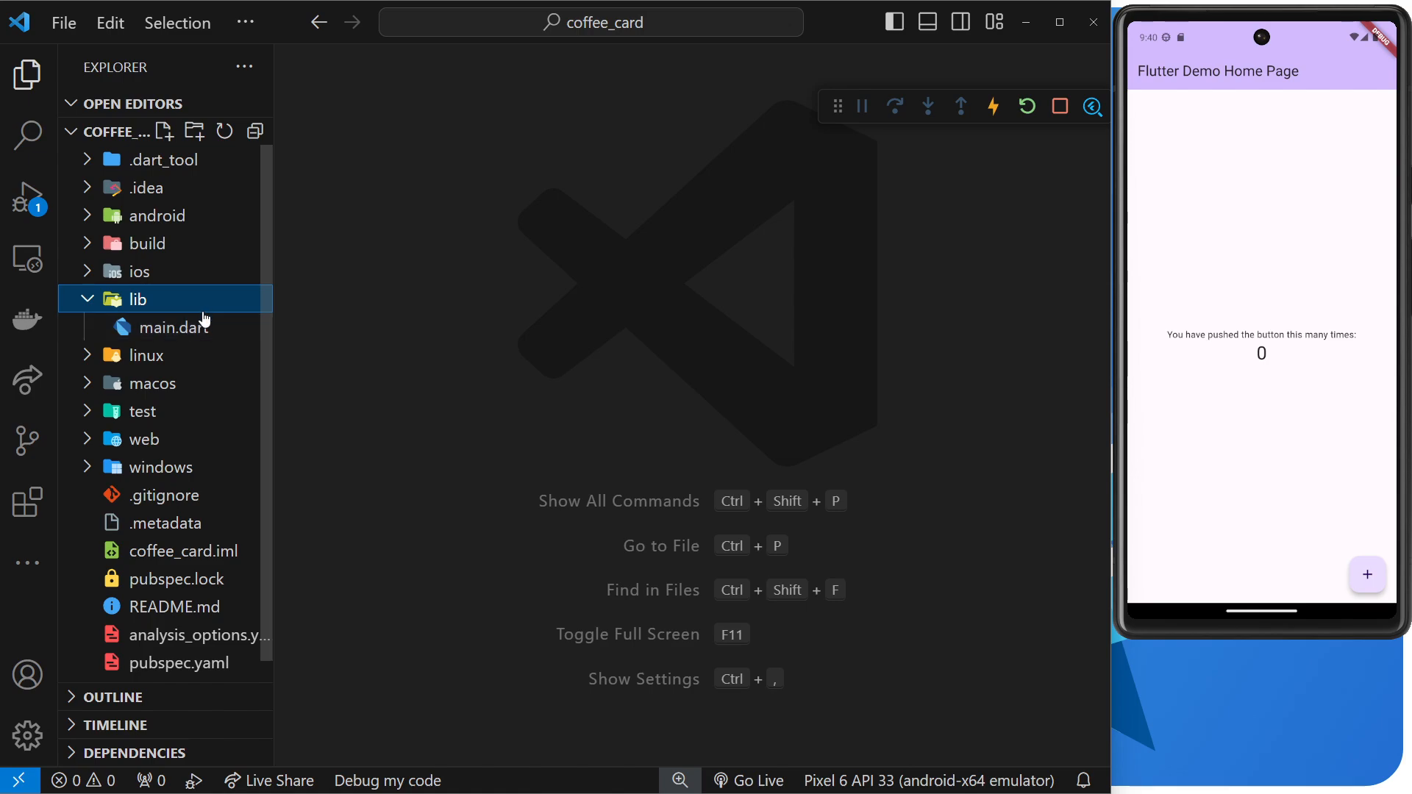
{"action": "mouse_move", "coordinate": [410, 318]}
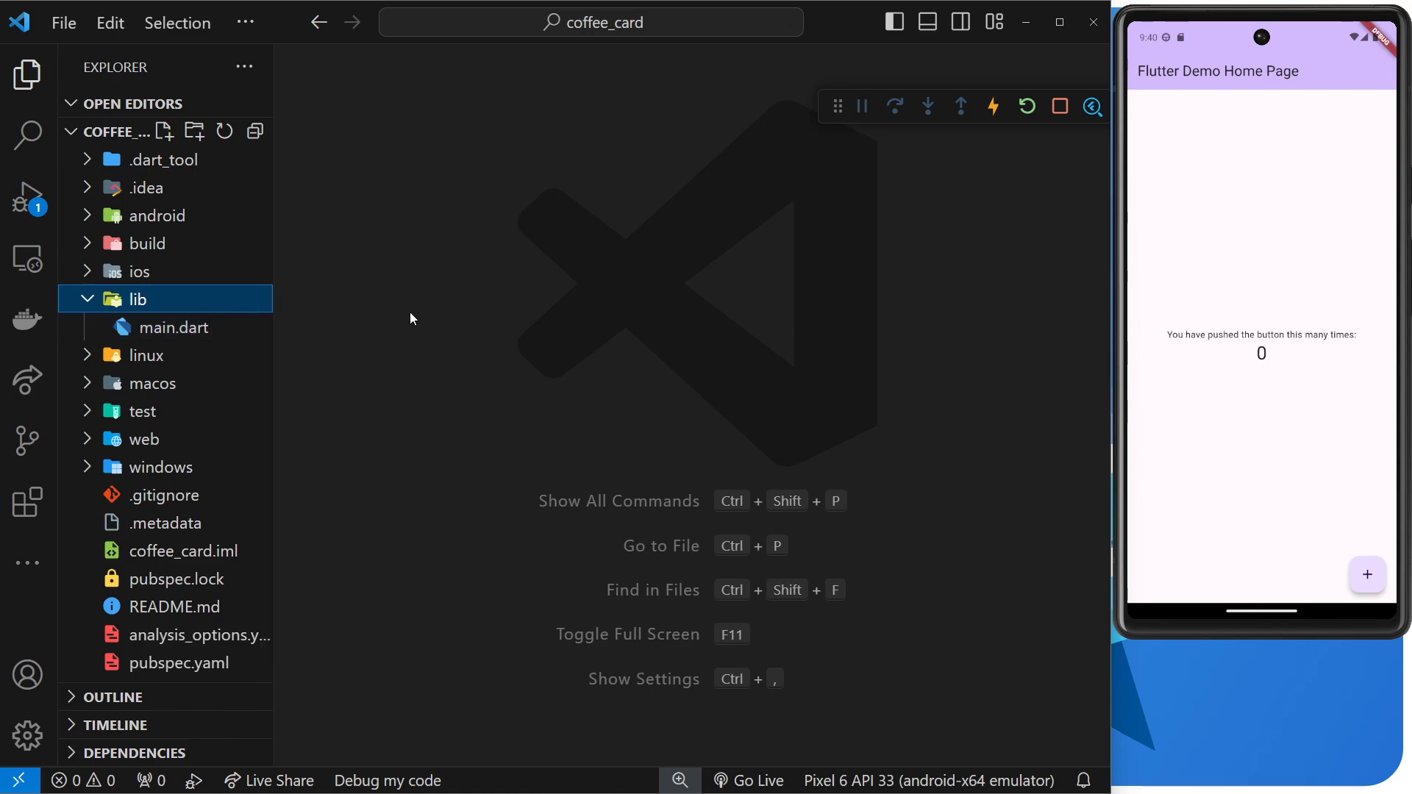
{"action": "mouse_move", "coordinate": [331, 327]}
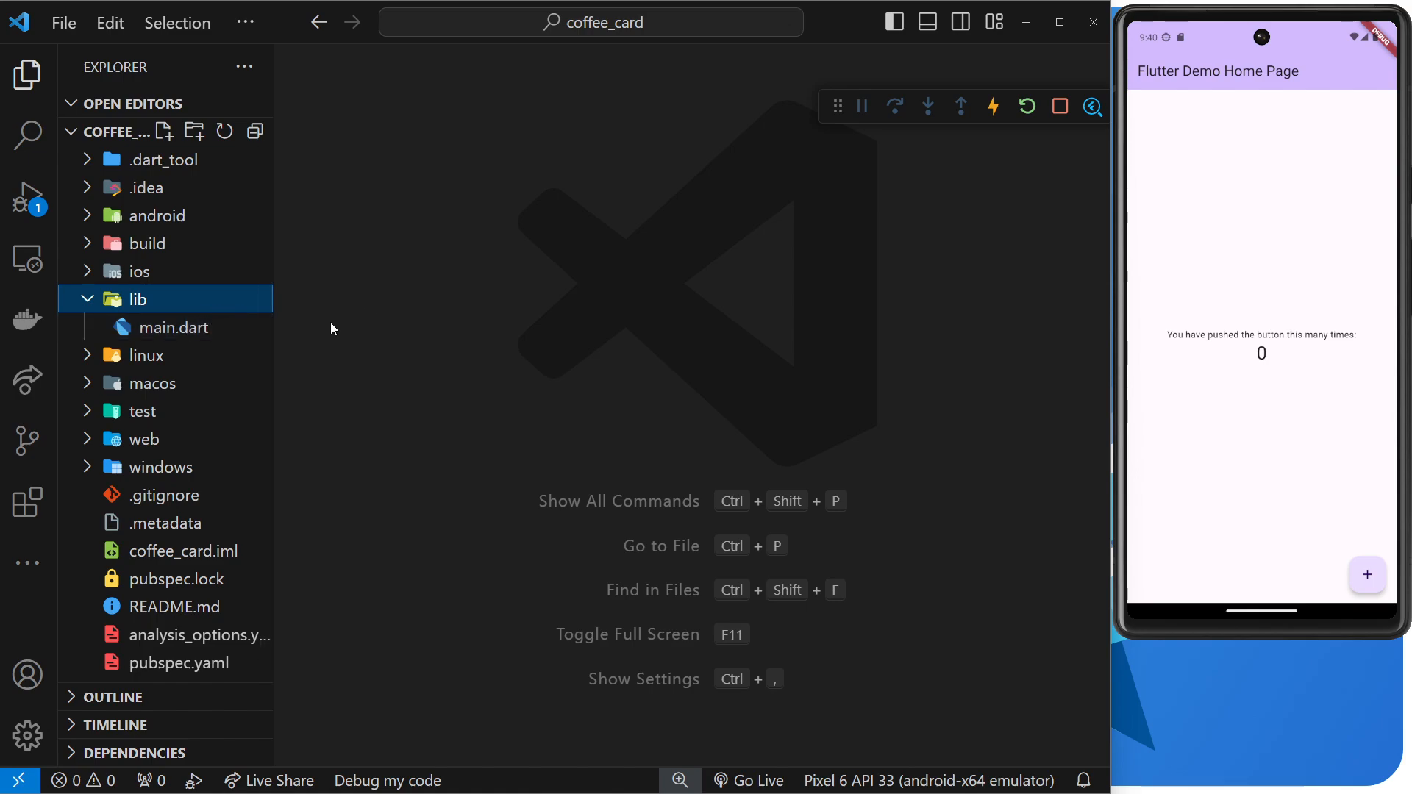
{"action": "mouse_move", "coordinate": [228, 340]}
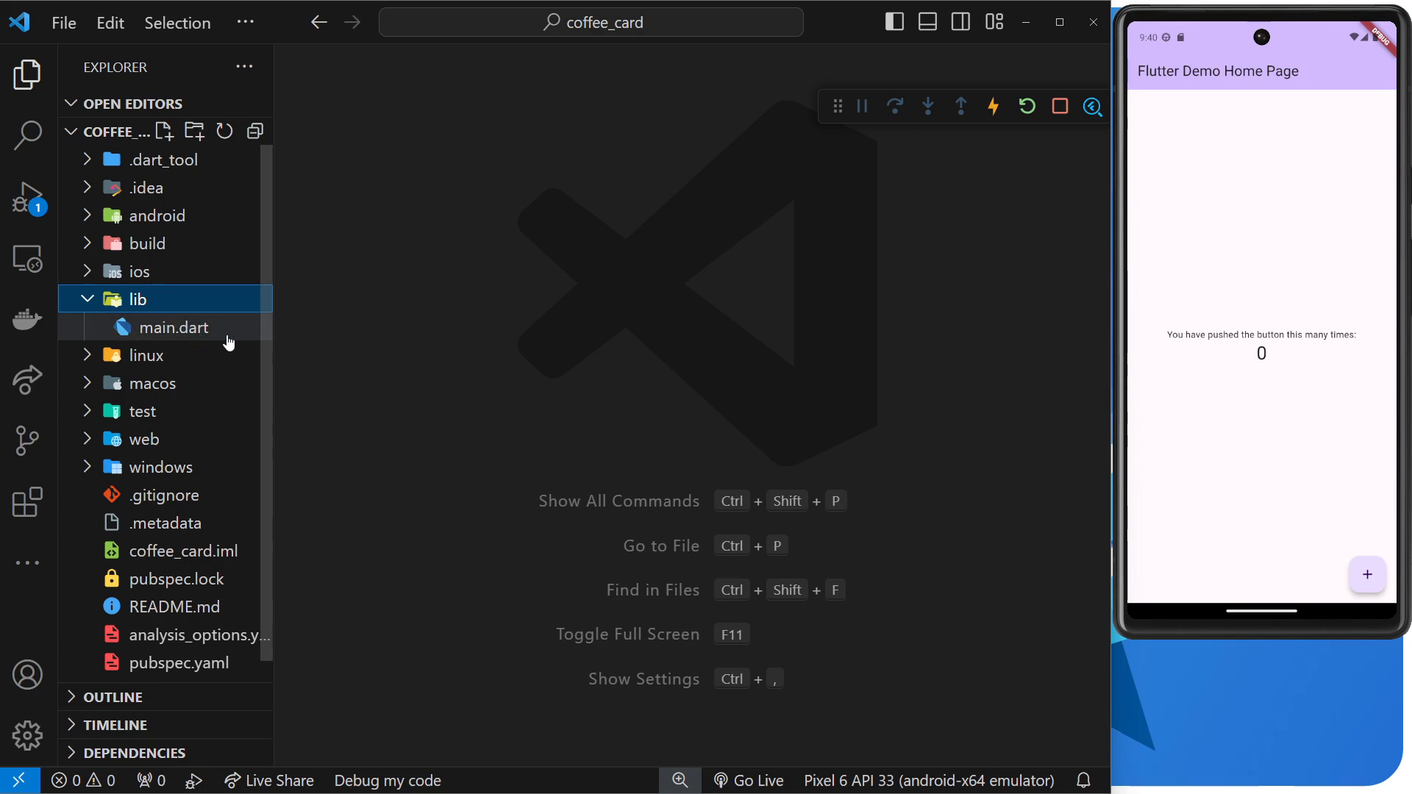
{"action": "mouse_move", "coordinate": [441, 342]}
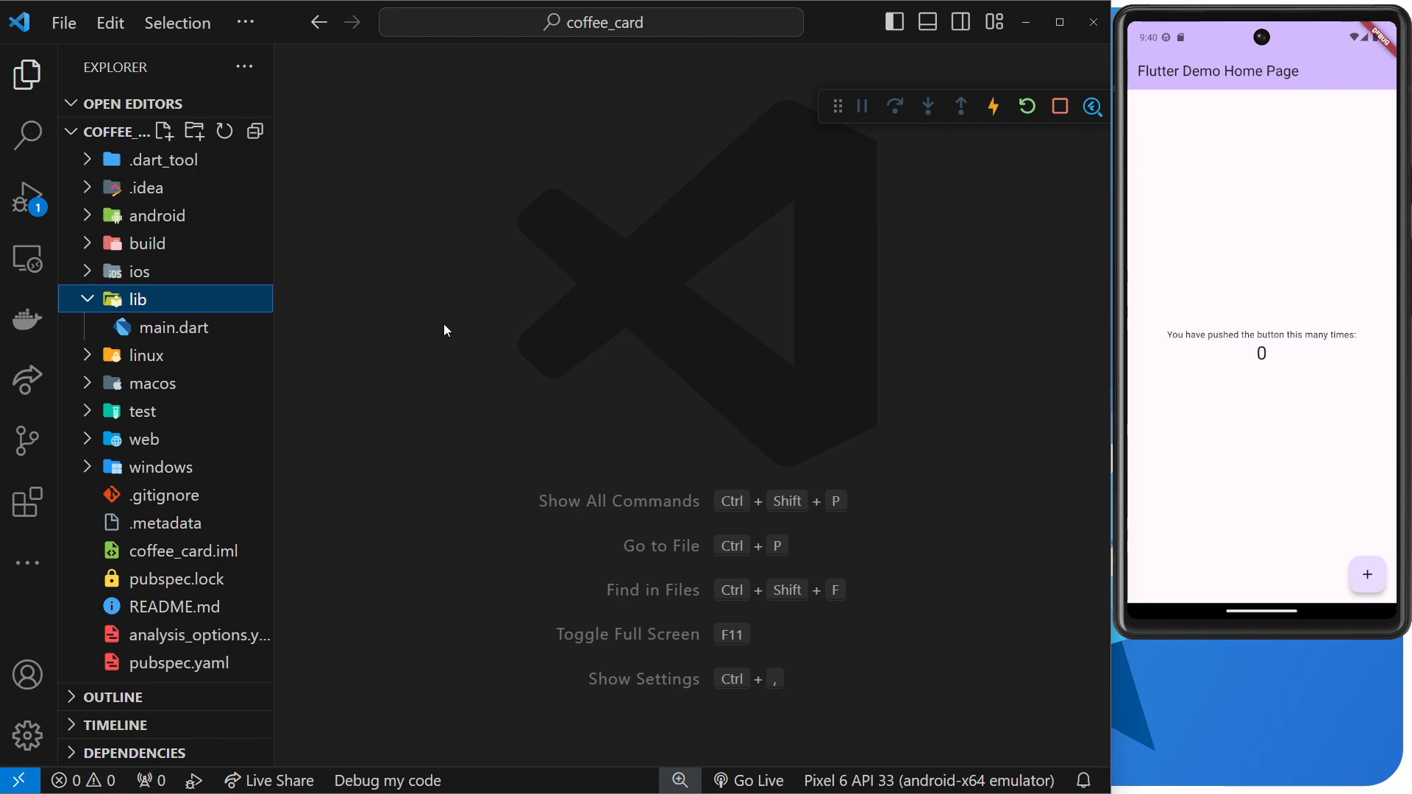
{"action": "mouse_move", "coordinate": [466, 322]}
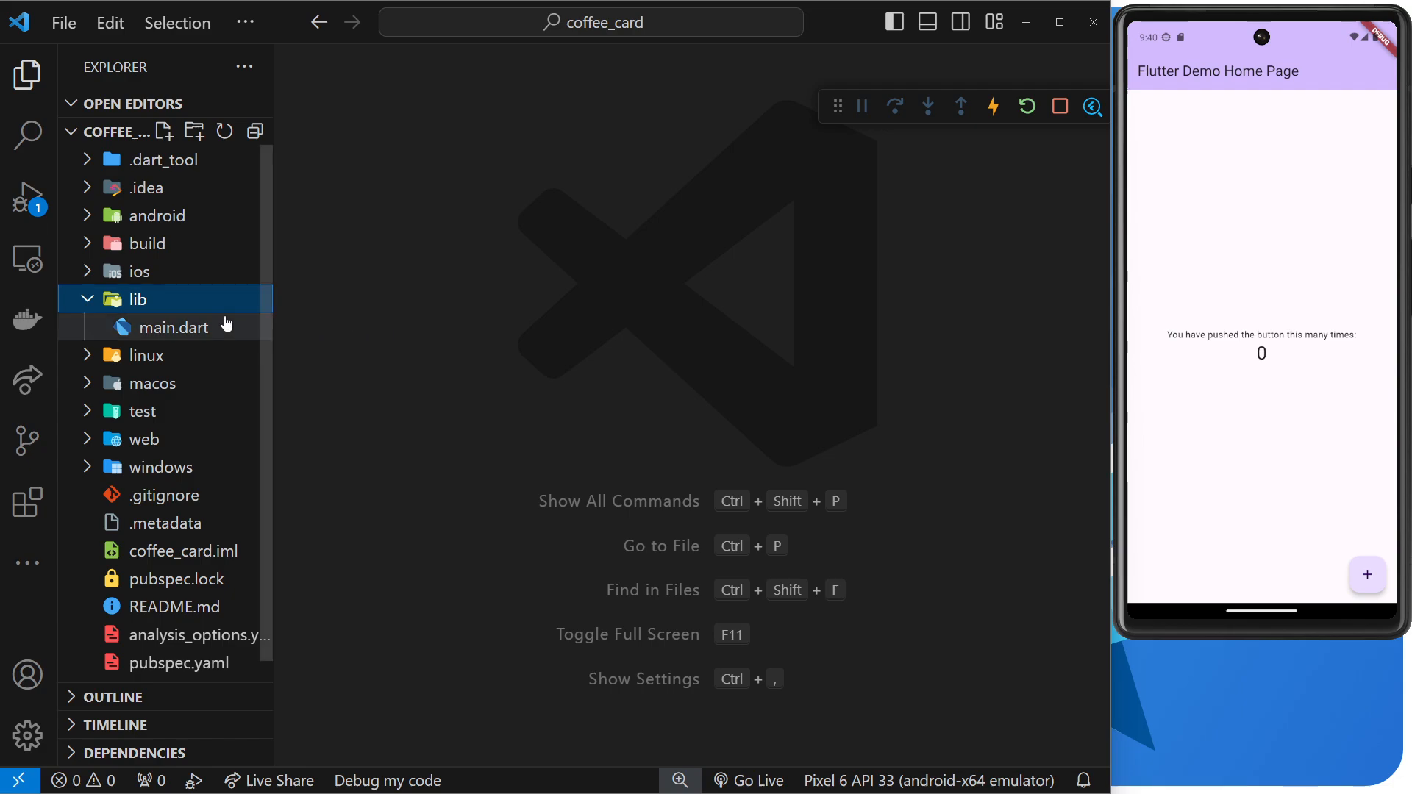
{"action": "mouse_move", "coordinate": [191, 340]}
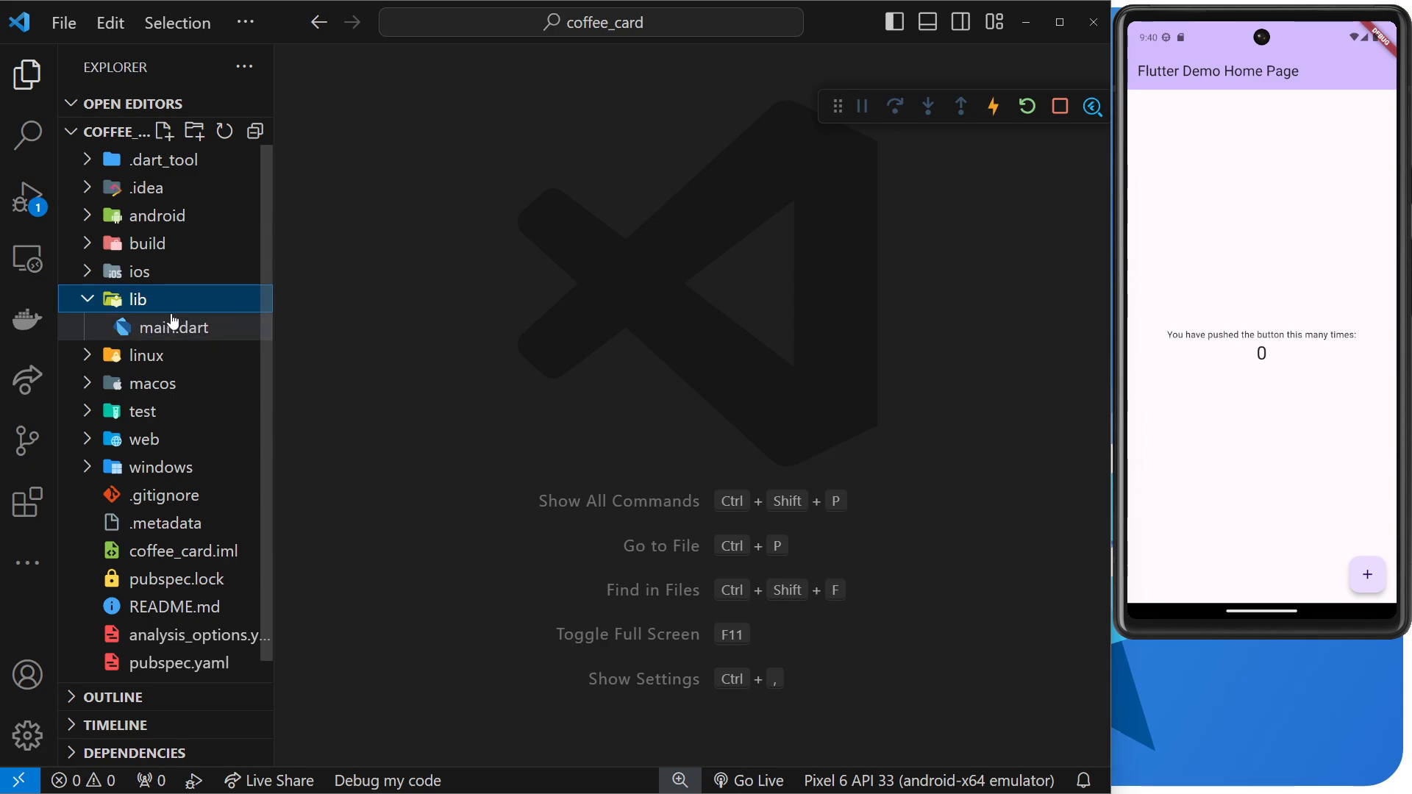
{"action": "mouse_move", "coordinate": [368, 303]}
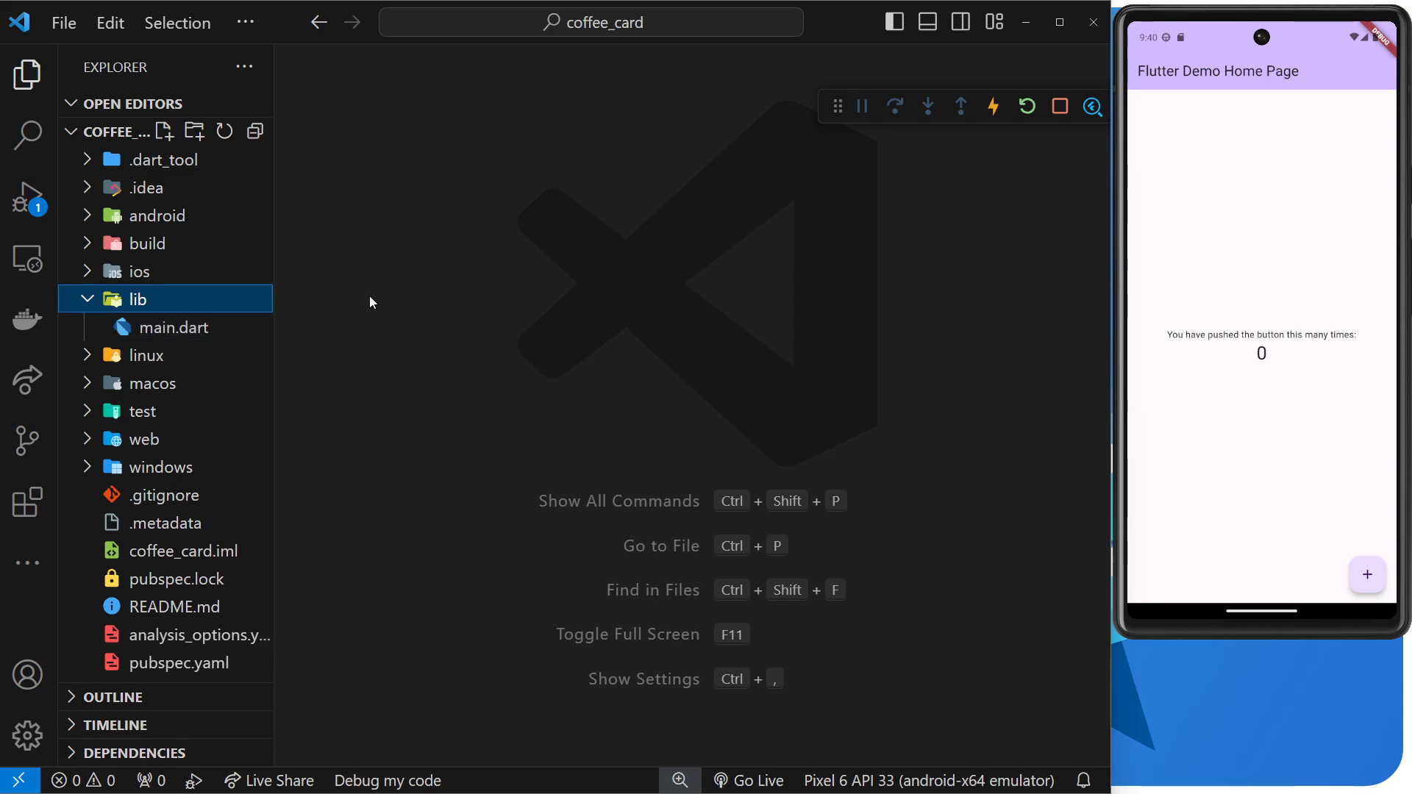
{"action": "mouse_move", "coordinate": [375, 304]}
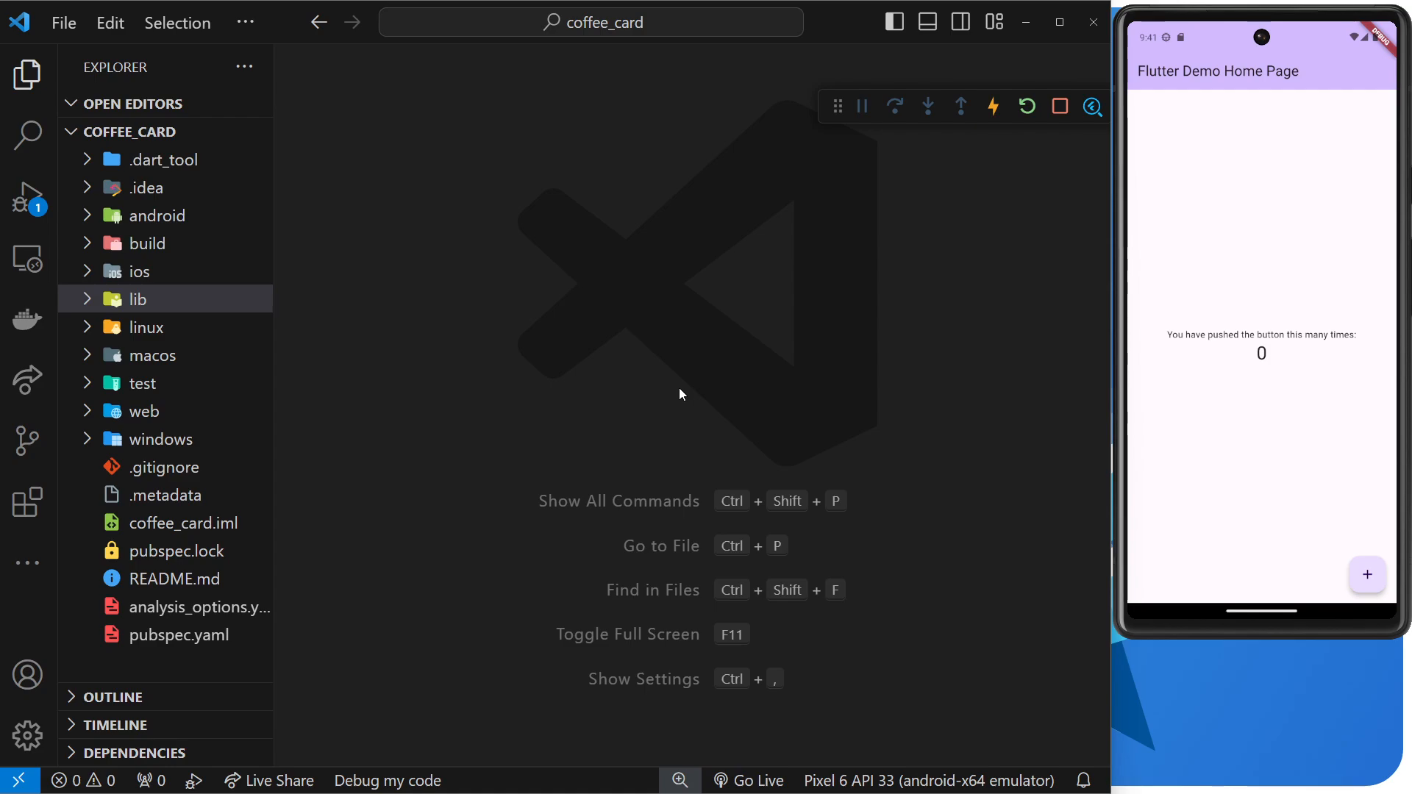
{"action": "mouse_move", "coordinate": [677, 396]}
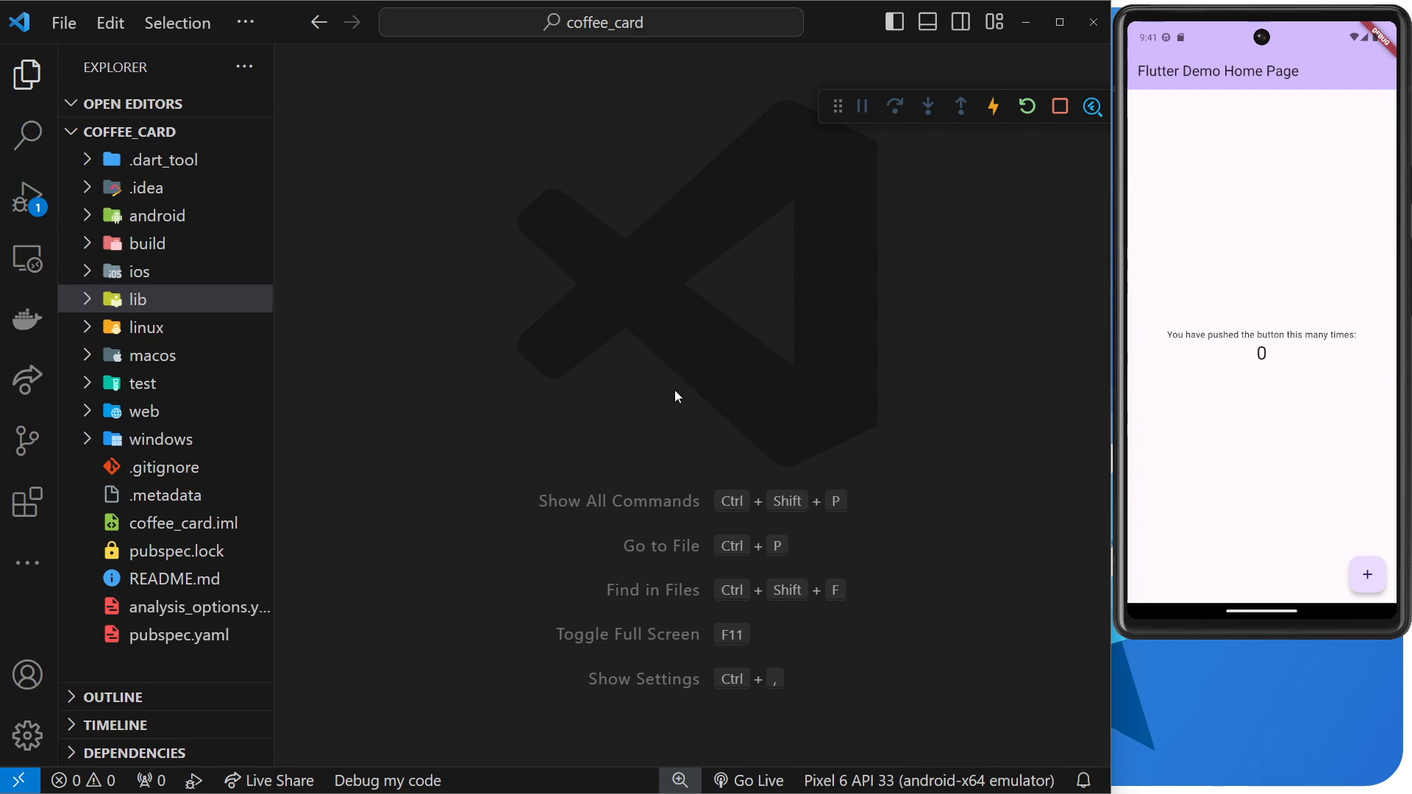
{"action": "mouse_move", "coordinate": [663, 441]}
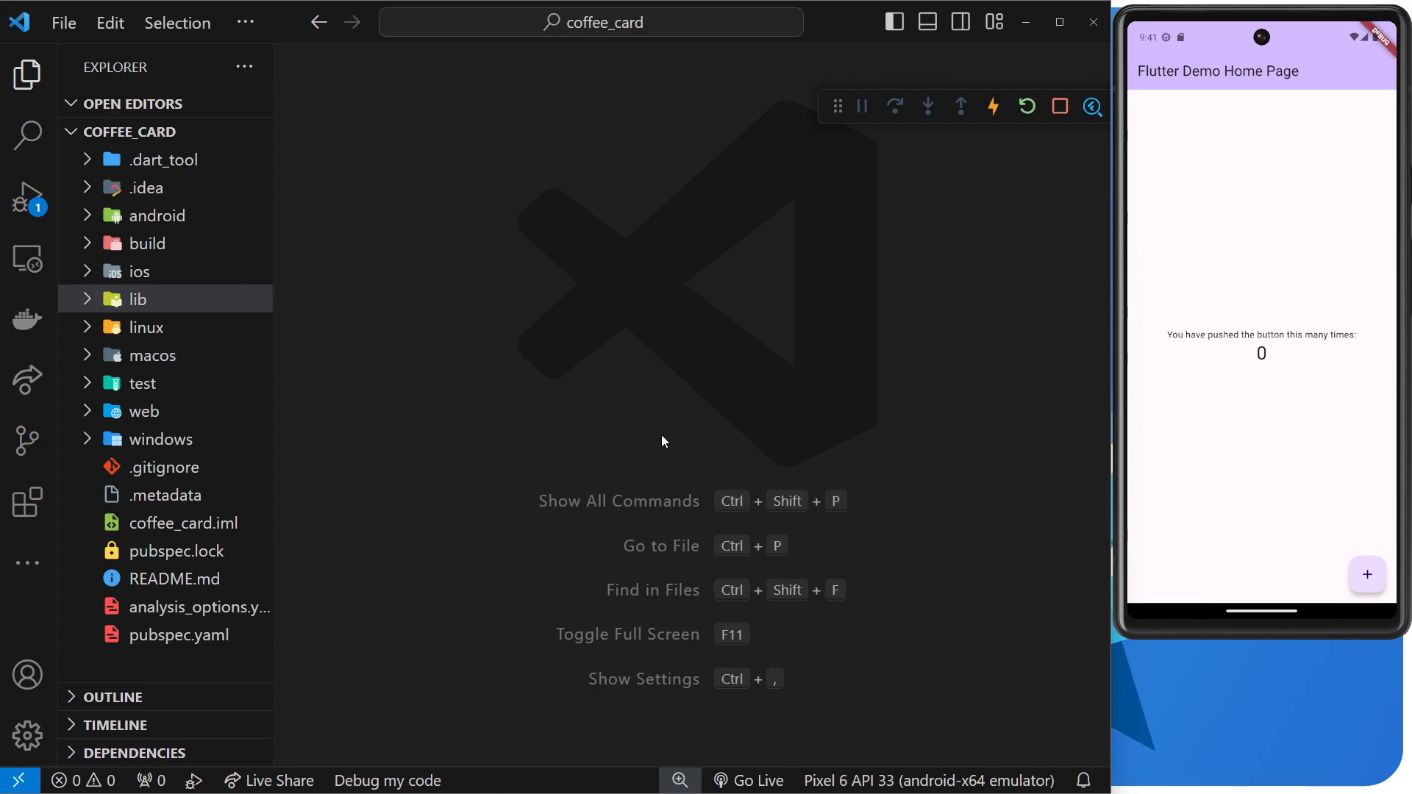
{"action": "mouse_move", "coordinate": [364, 316]}
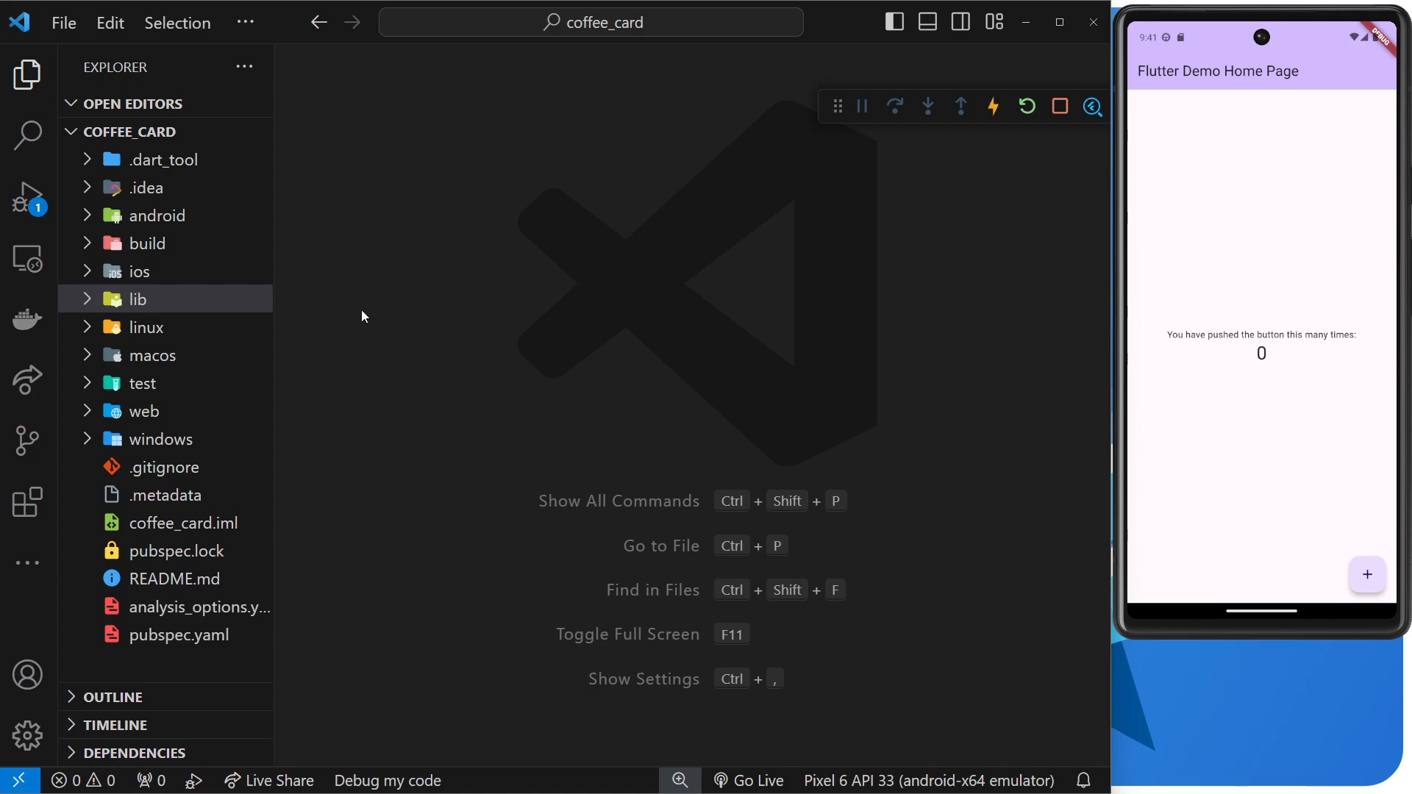
{"action": "mouse_move", "coordinate": [301, 306]}
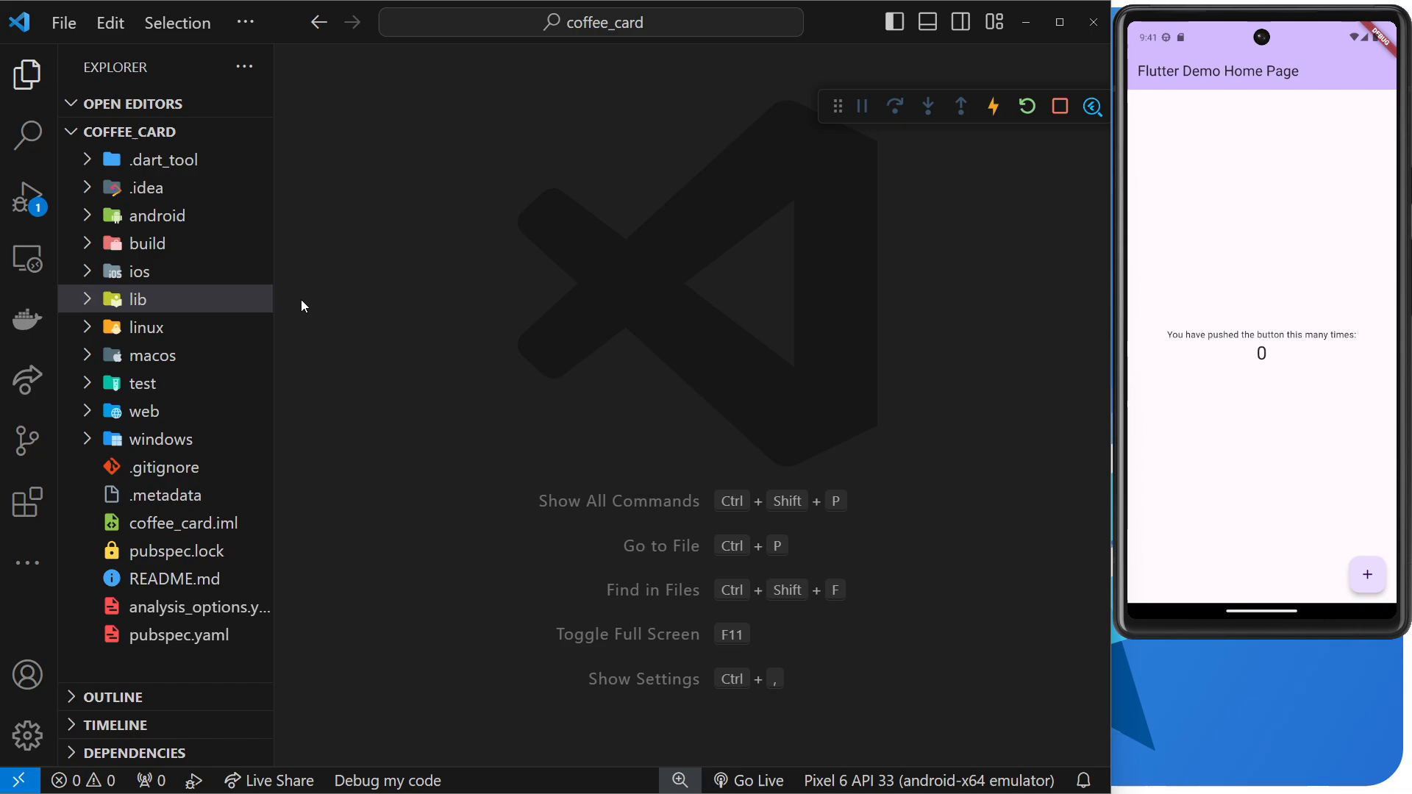